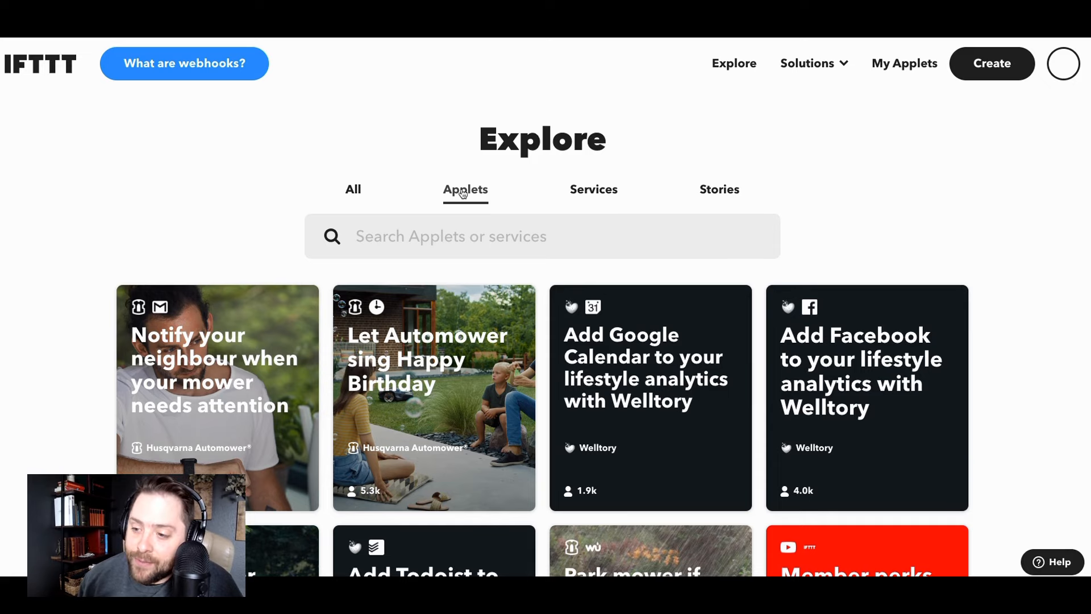
Start a new applet and begin adding its If This trigger
scroll(down, 3)
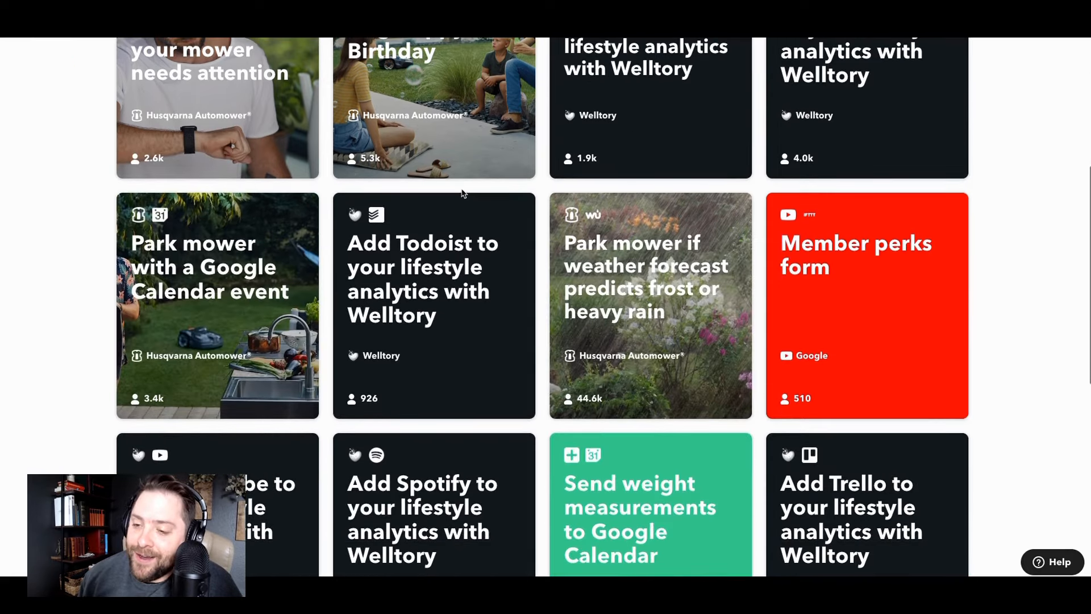
scroll(down, 3)
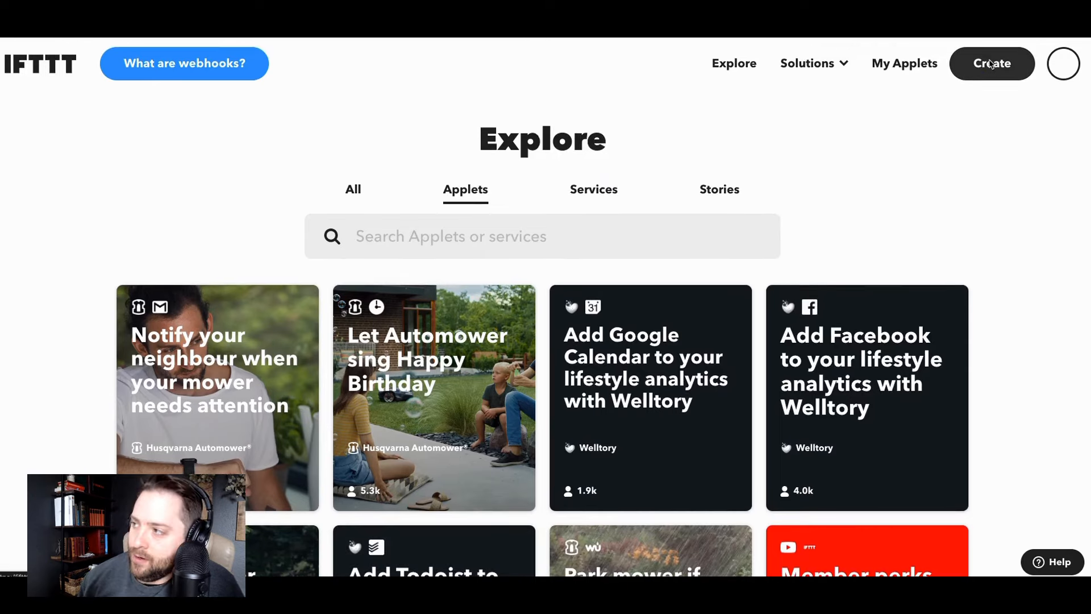
click(991, 63)
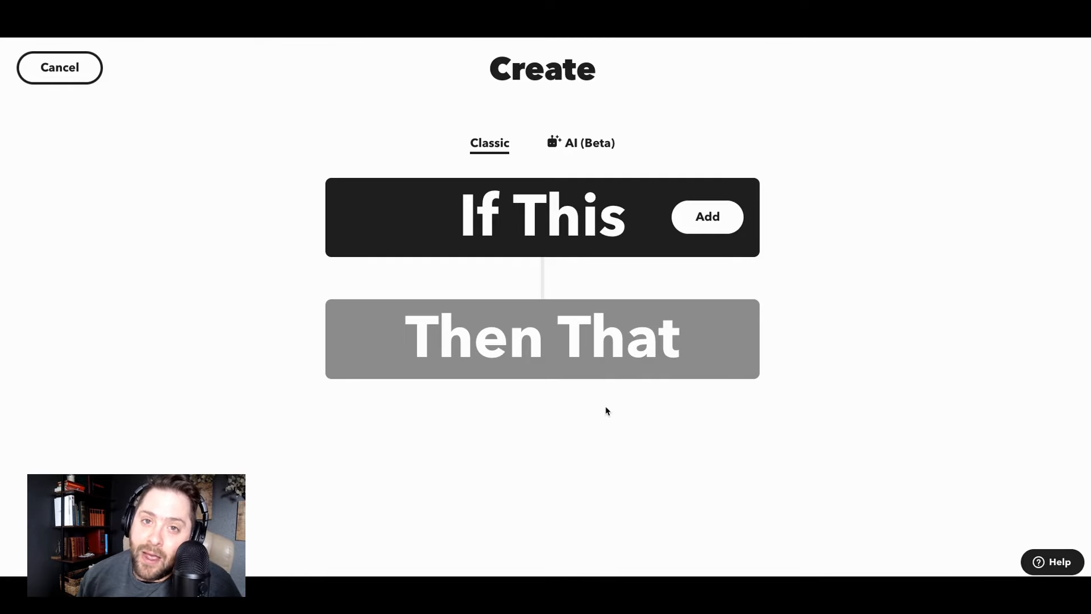
mouse_move(606, 290)
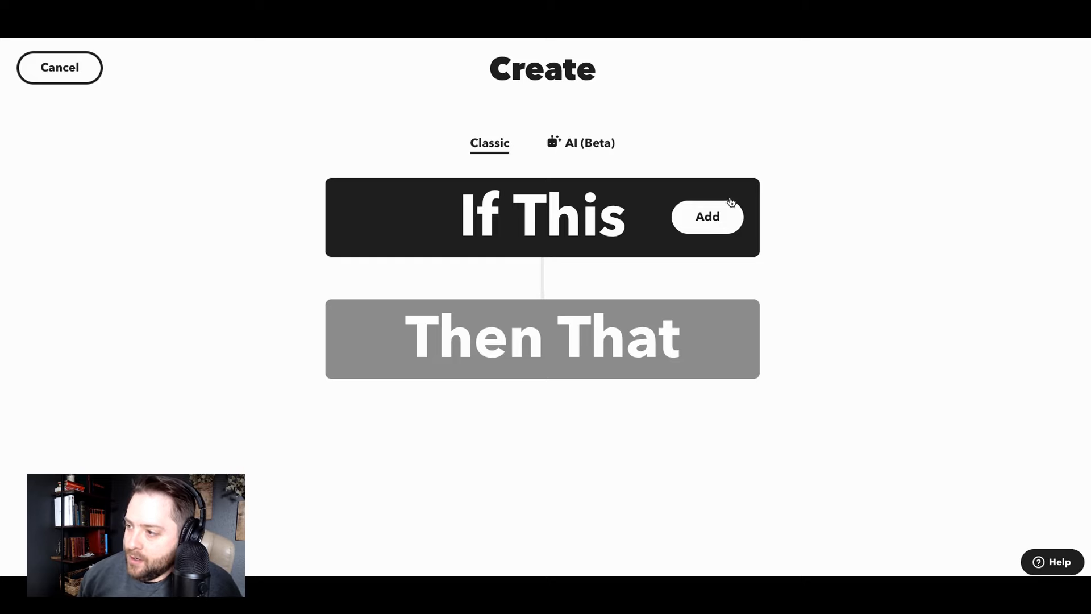
click(705, 216)
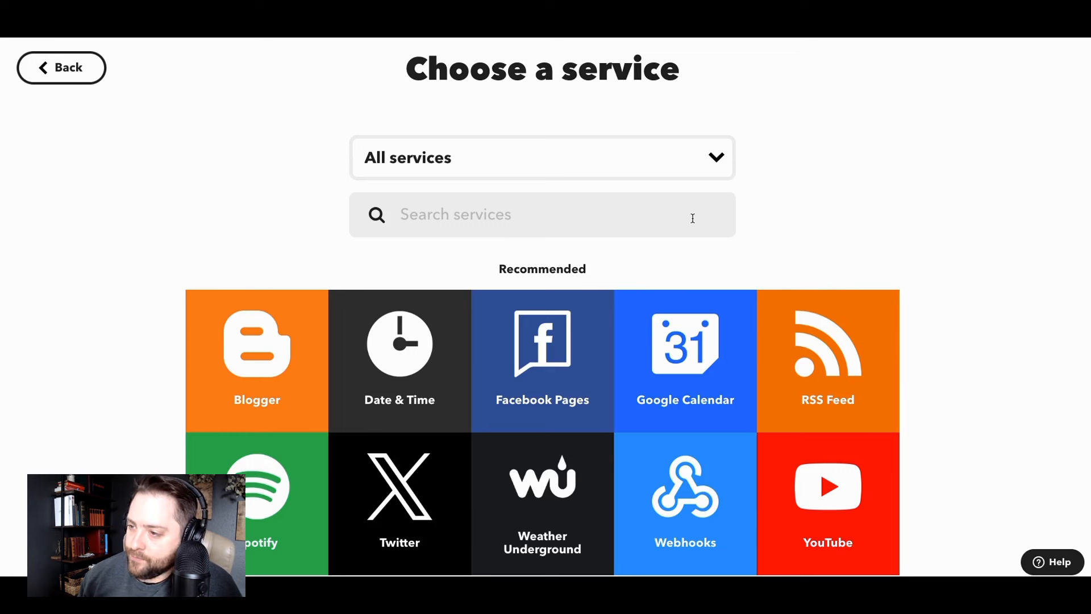
Reach the Choose a service page and focus its service search field
click(541, 215)
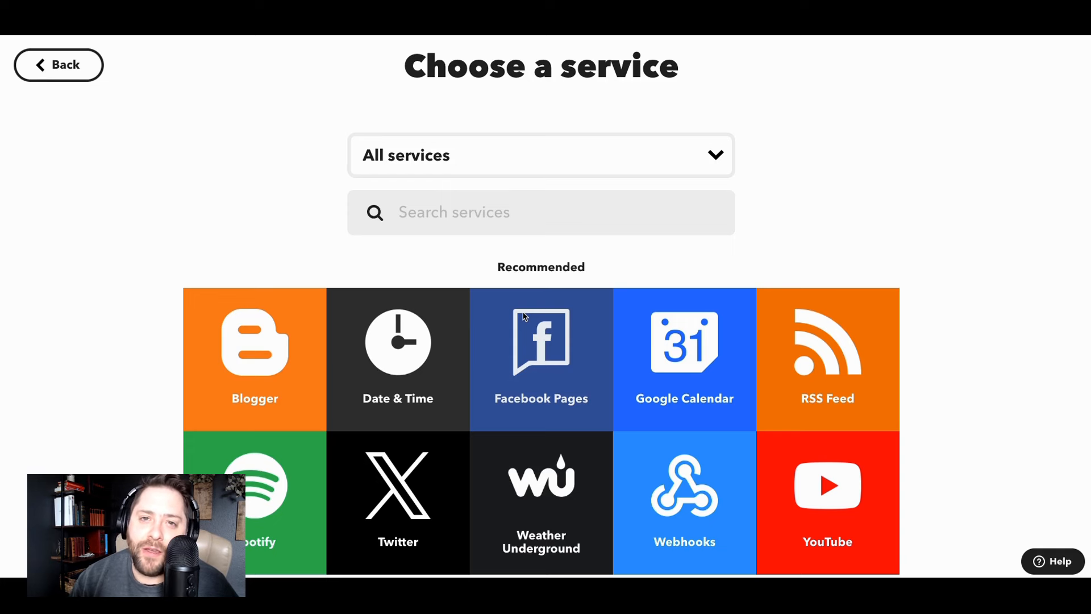
mouse_move(423, 221)
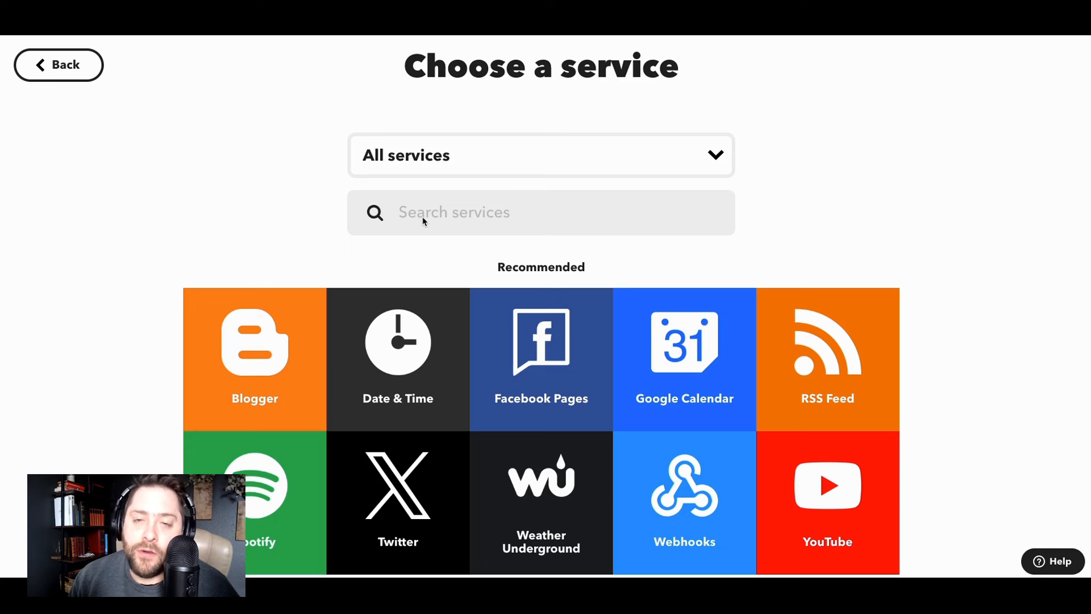
mouse_move(432, 222)
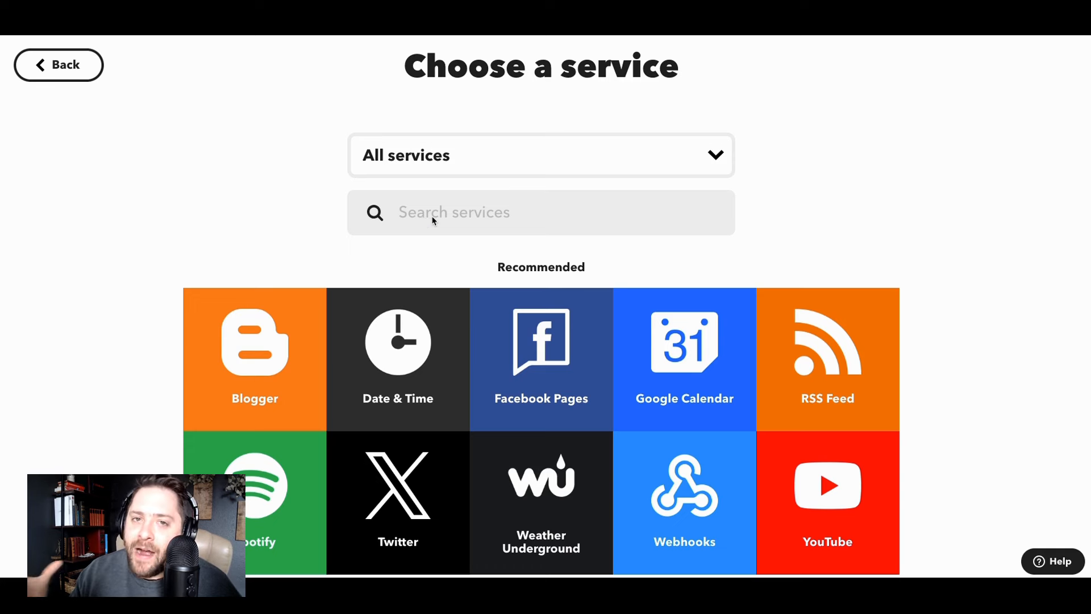
click(540, 213)
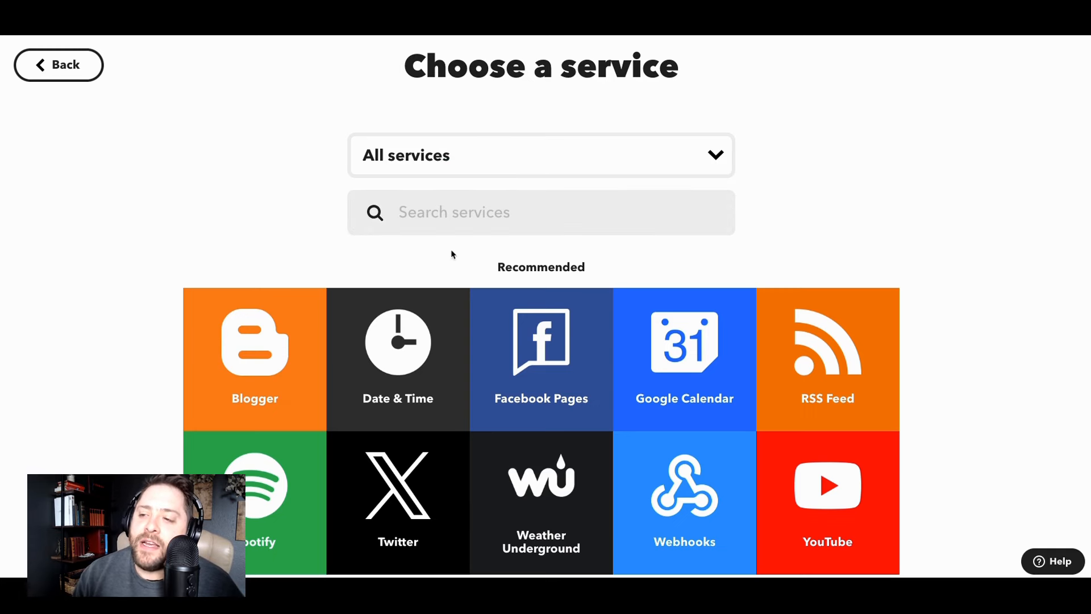
click(540, 155)
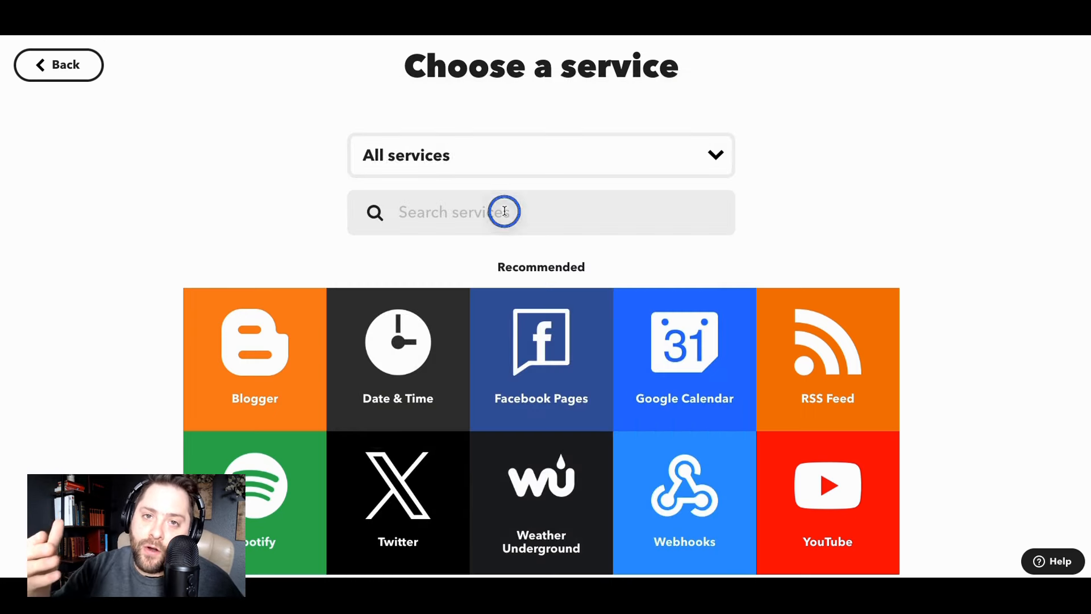
Set the trigger to Twitter's 'New tweet by you' and create it
text(twitt)
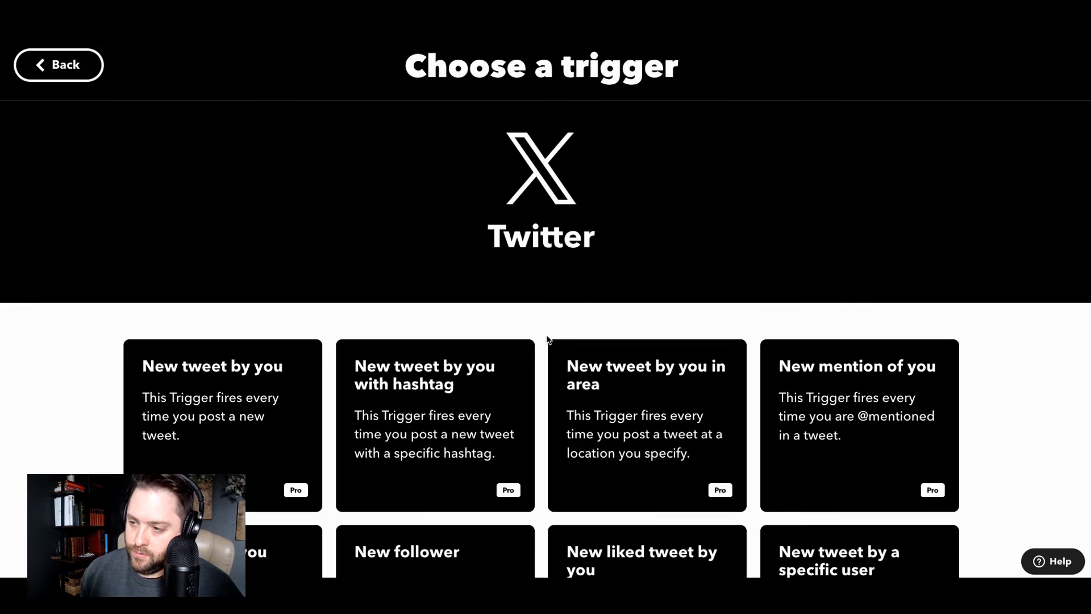
scroll(down, 3)
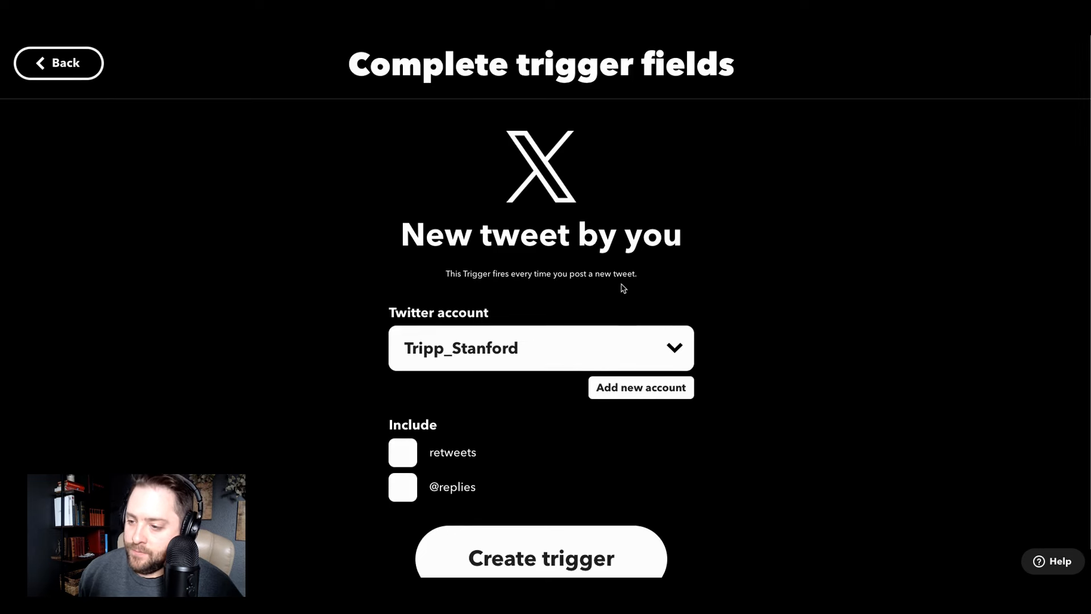
scroll(down, 3)
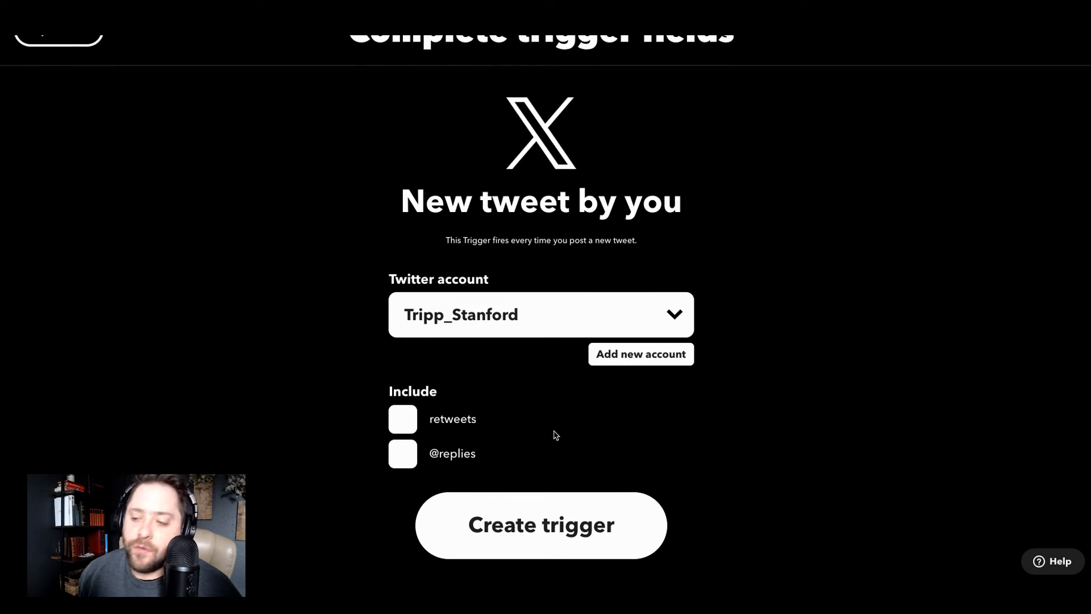
click(540, 525)
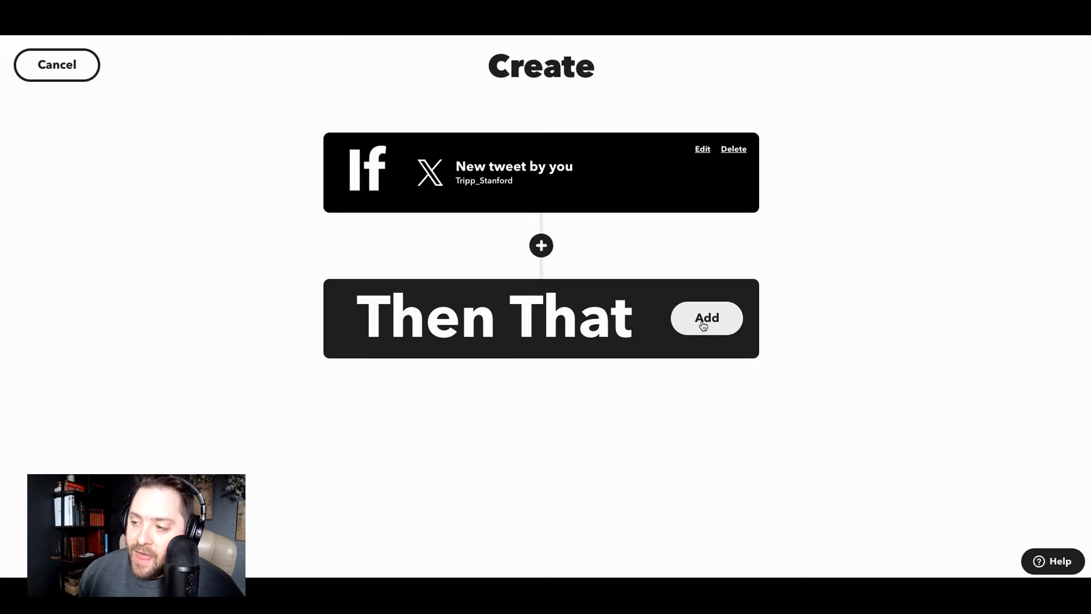
For Then That, search 'link' and choose LinkedIn as the action service
click(706, 317)
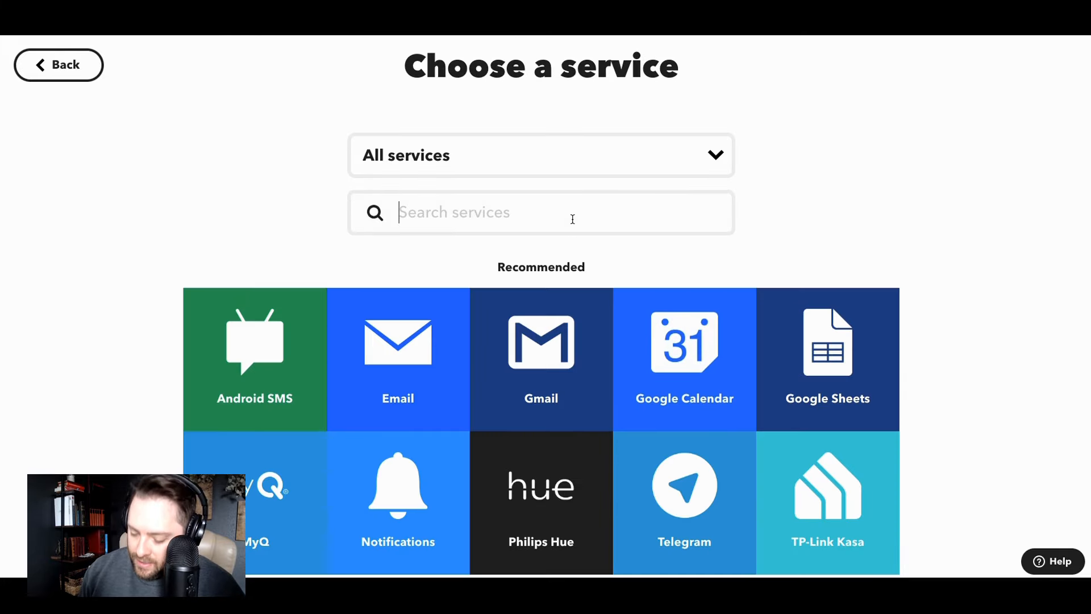
text(link)
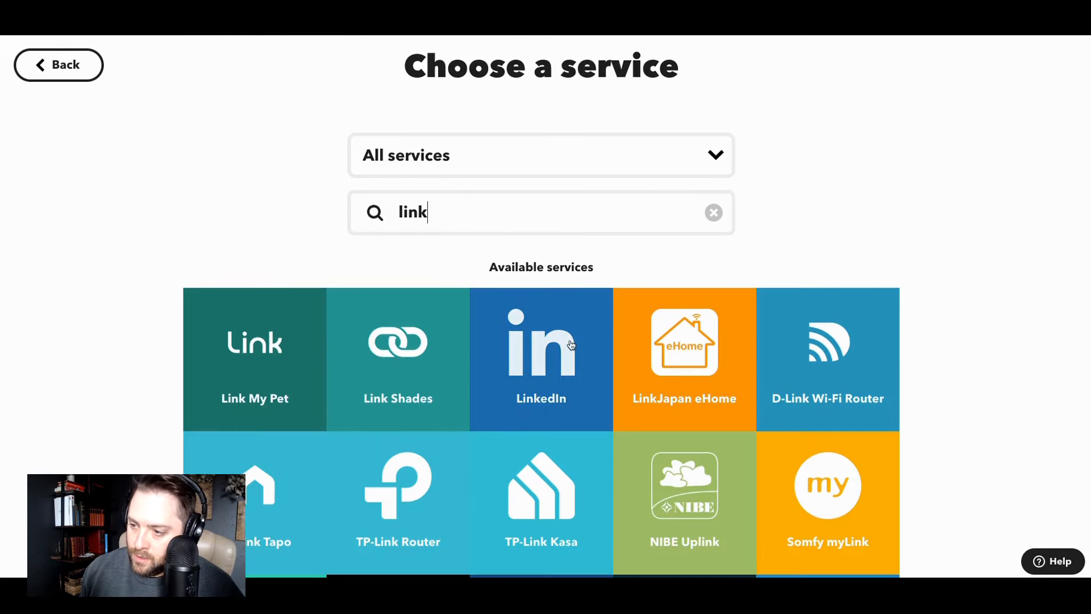
click(541, 358)
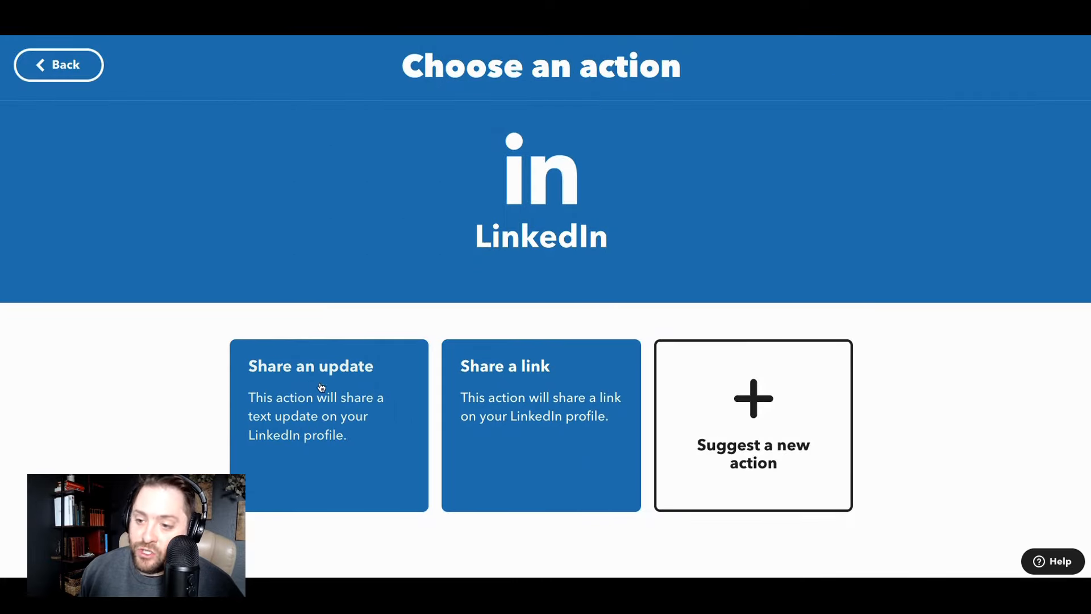
Add LinkedIn 'Share an update' with only the tweet's Text ingredient as the message
click(310, 365)
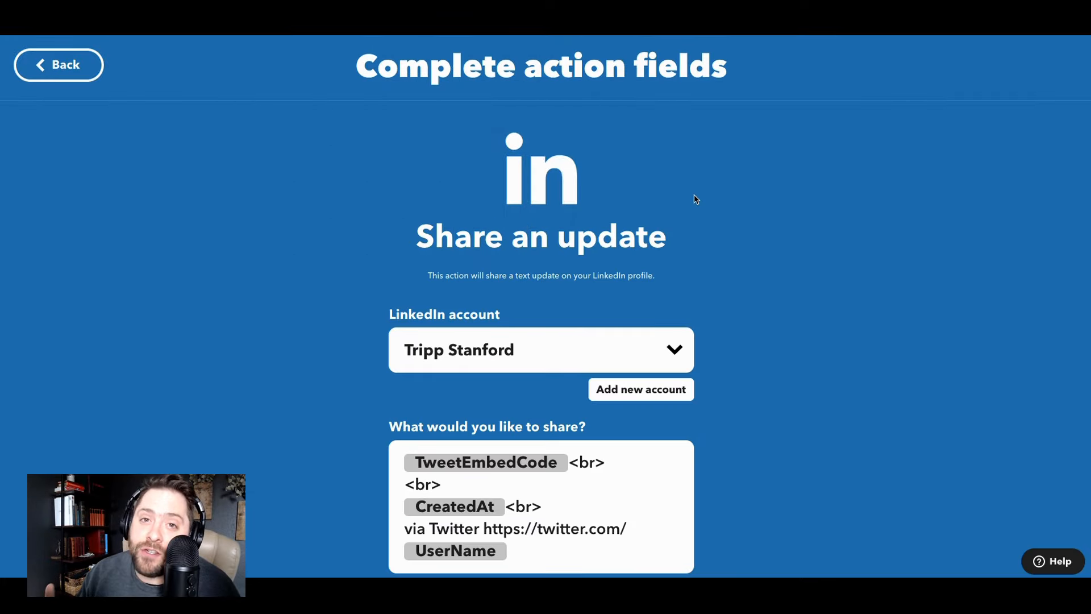
scroll(down, 3)
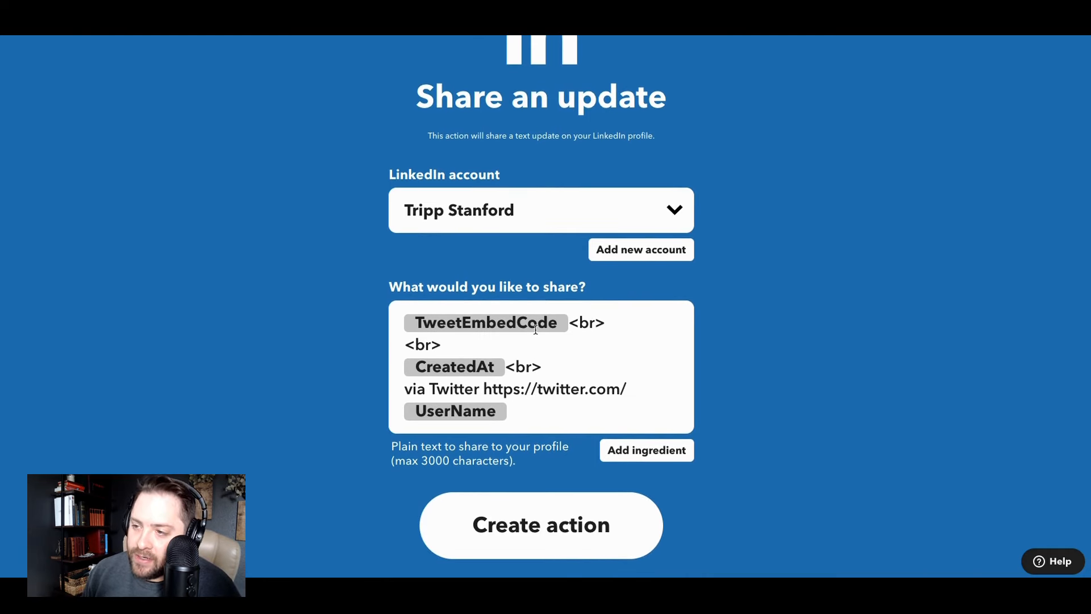
mouse_move(502, 400)
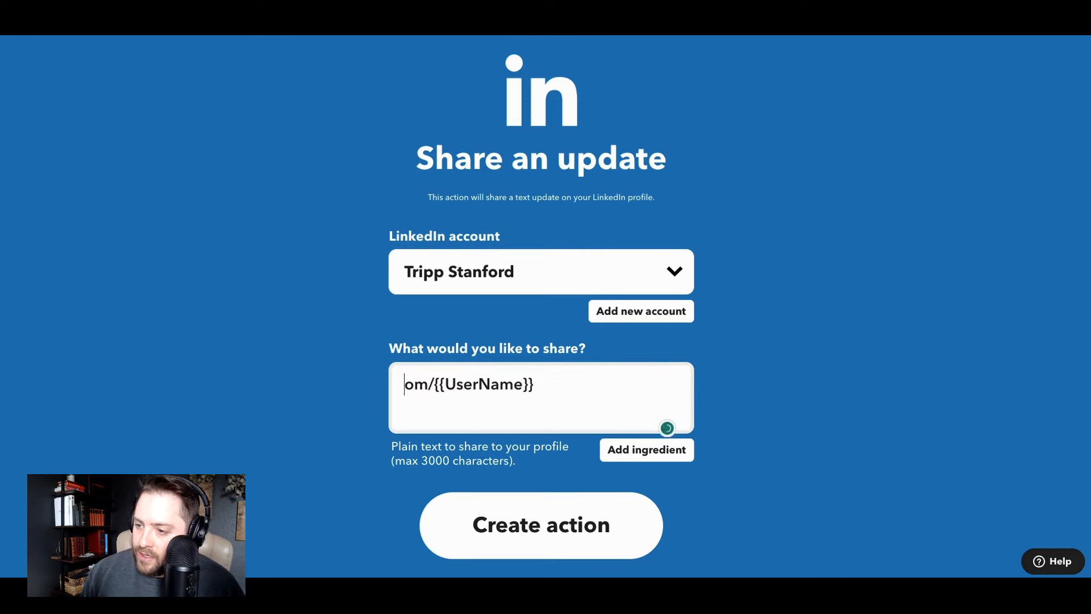
click(646, 450)
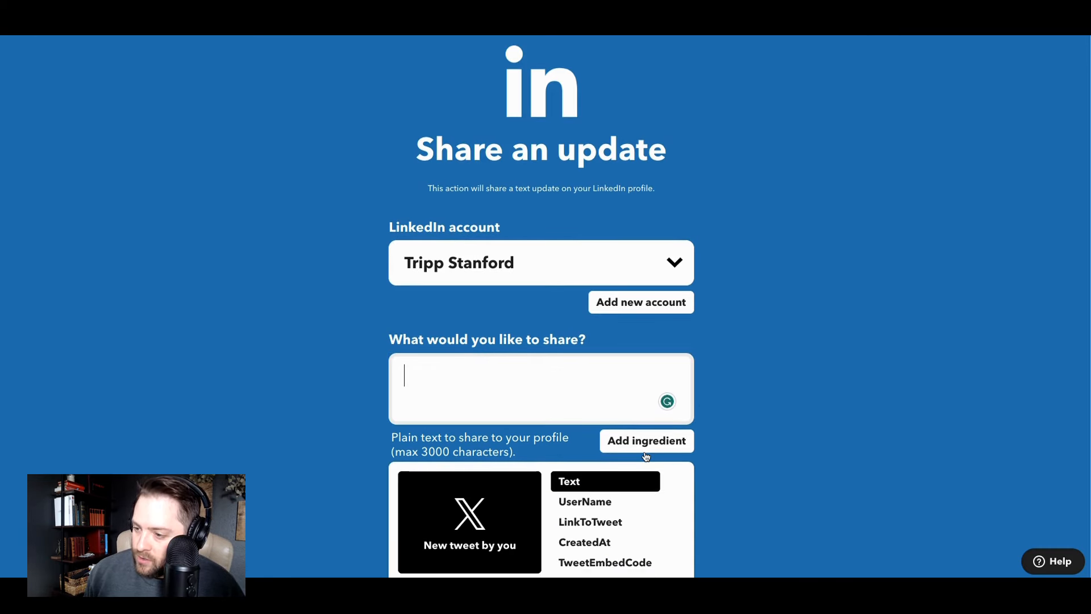
click(568, 480)
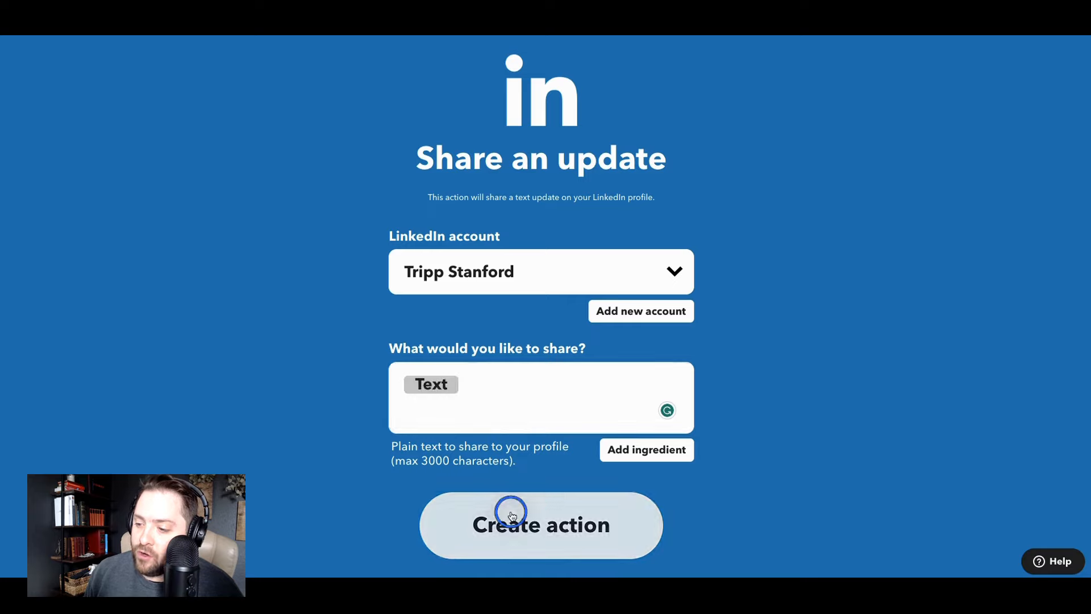
click(541, 525)
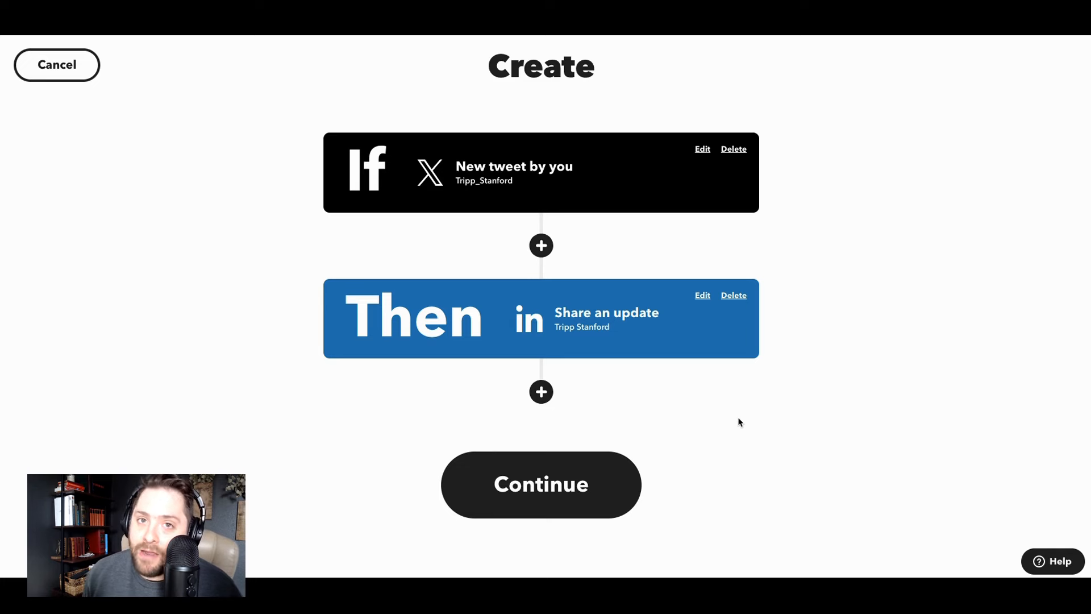
mouse_move(557, 262)
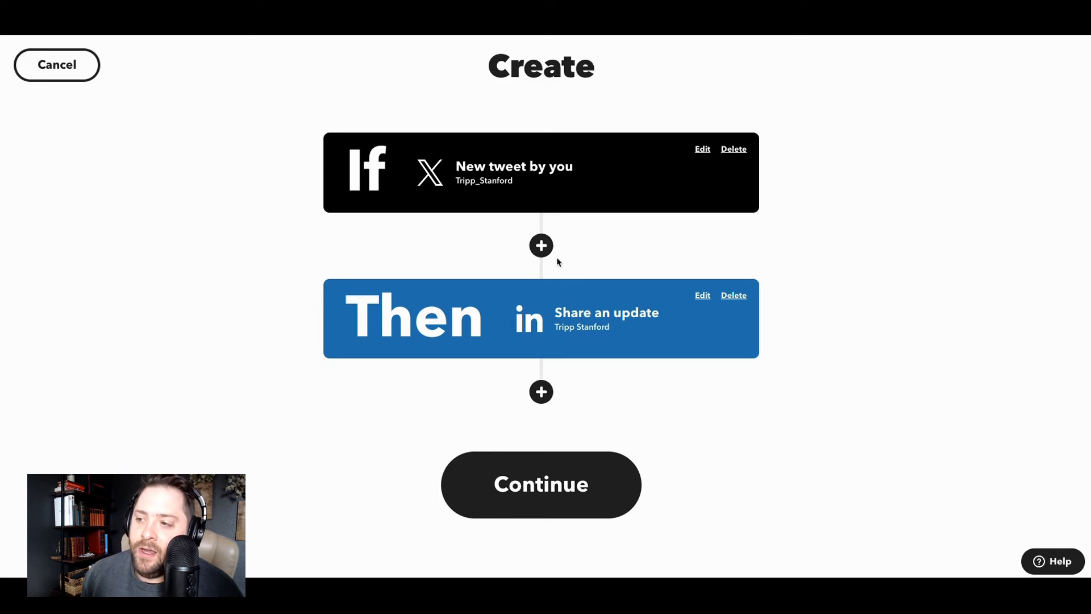
Reveal the Query, Filter code and Delay options between trigger and action
click(541, 246)
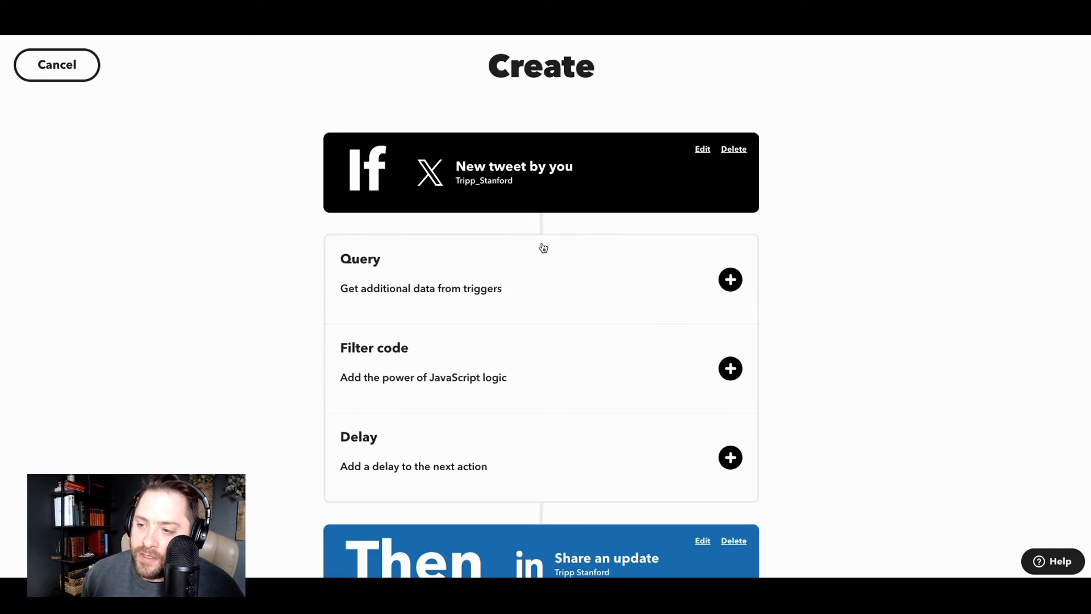
mouse_move(428, 424)
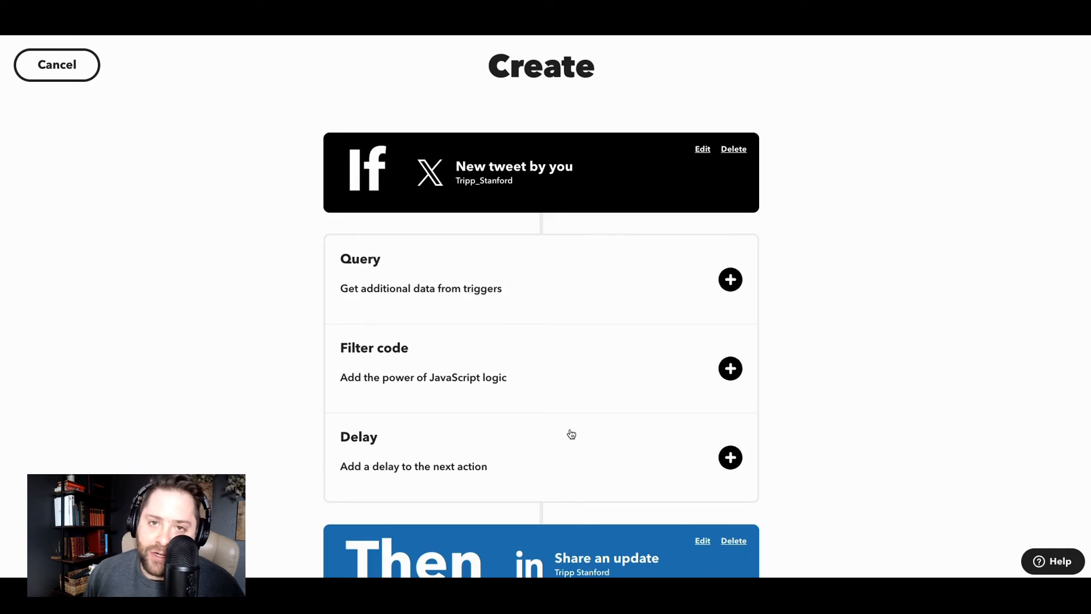
mouse_move(560, 187)
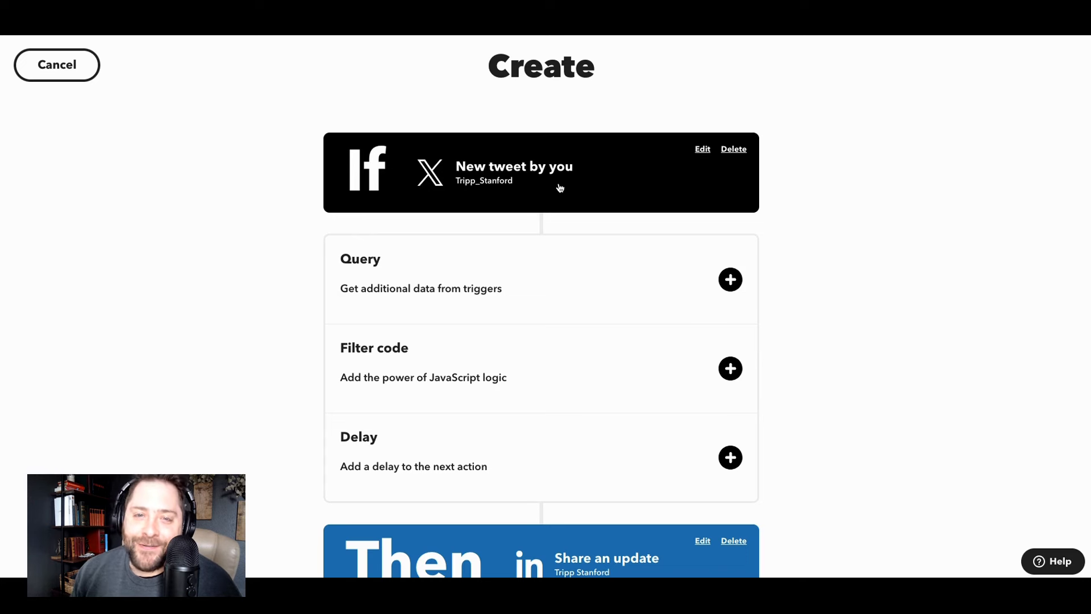
mouse_move(559, 207)
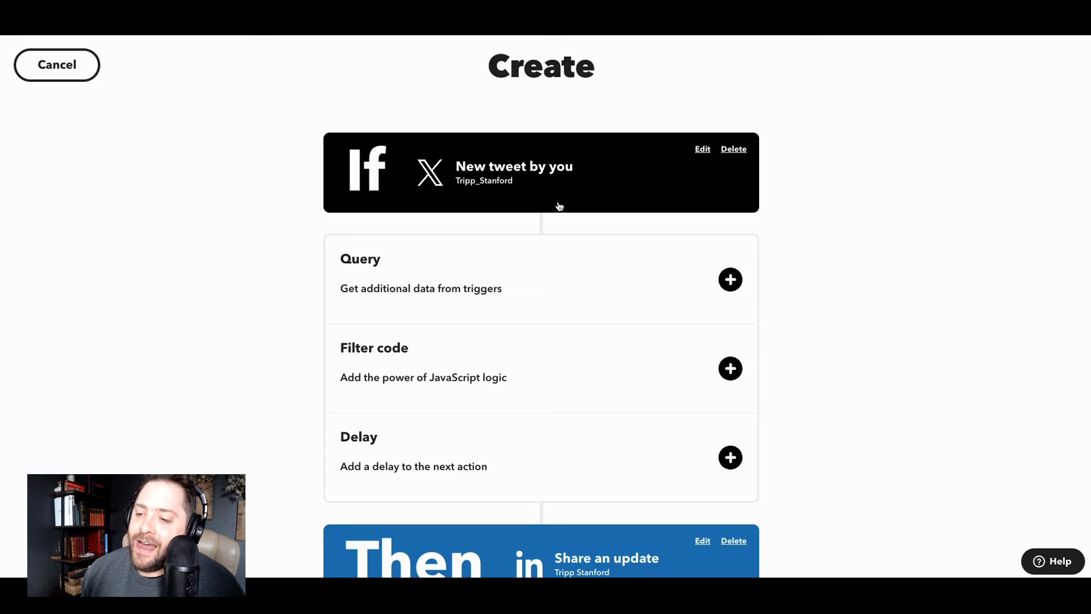
click(730, 457)
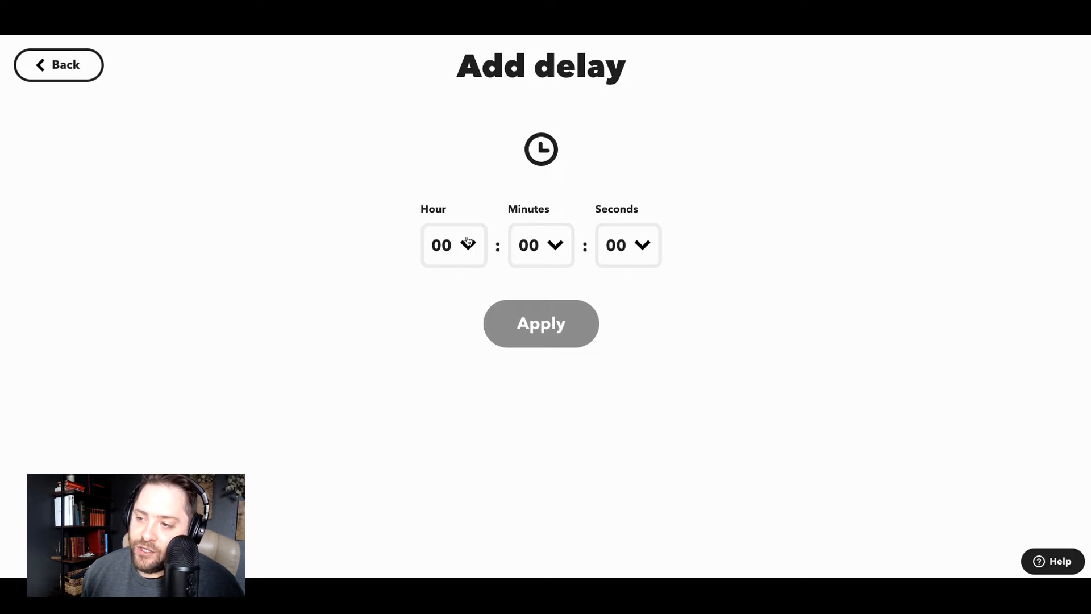
mouse_move(390, 304)
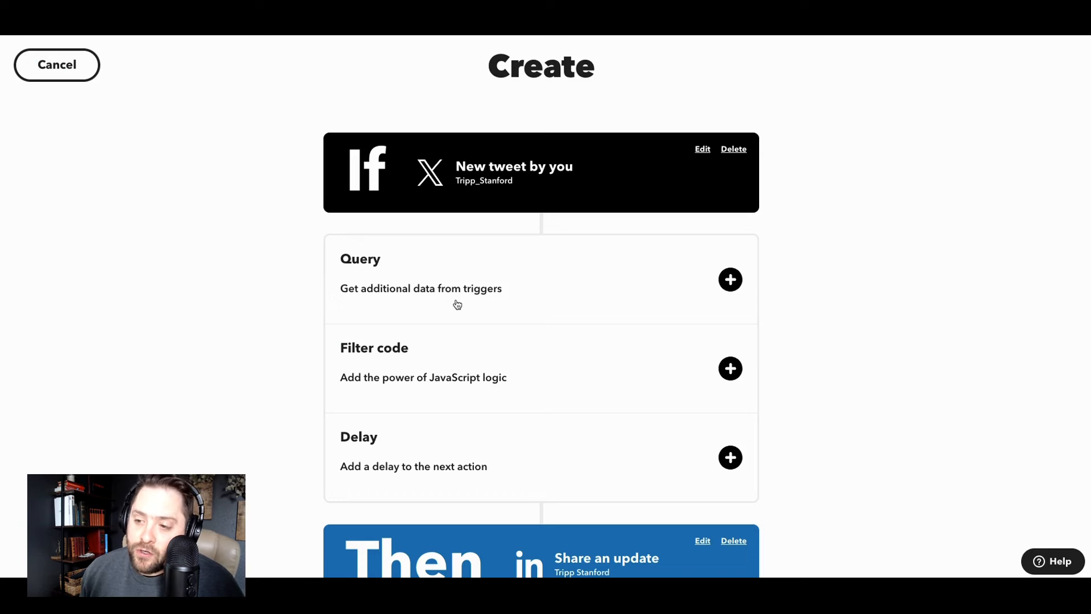
Enter the Add filter code editor showing only its default comments
click(729, 368)
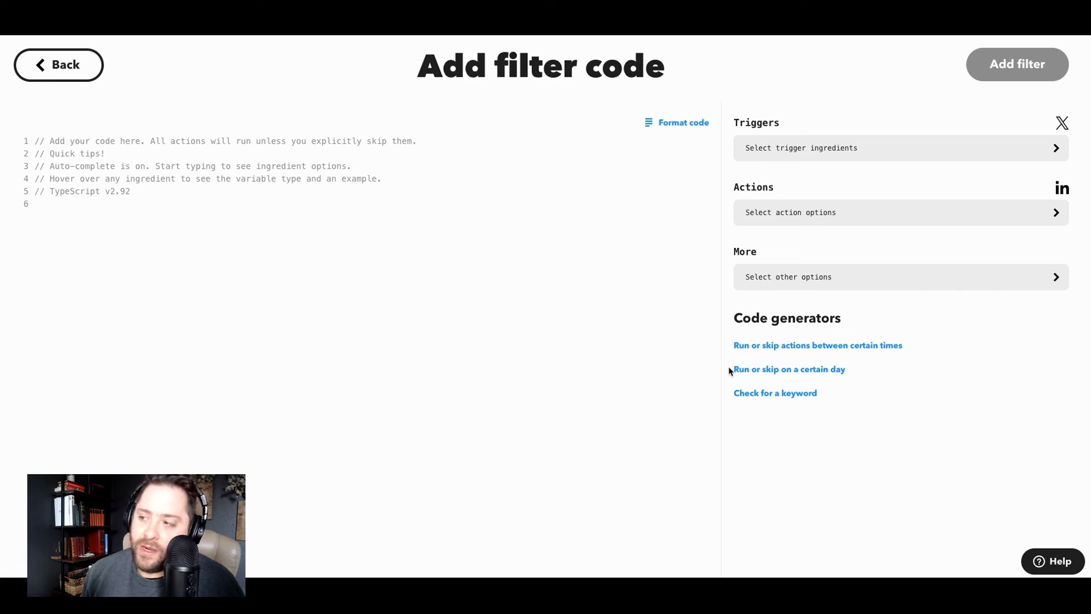
mouse_move(824, 39)
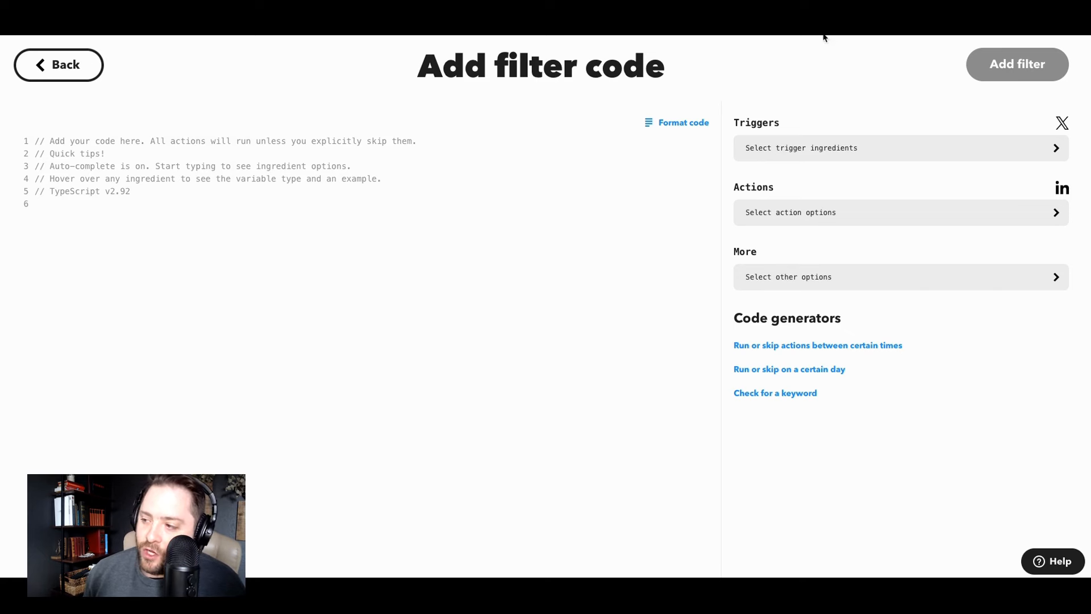
mouse_move(856, 183)
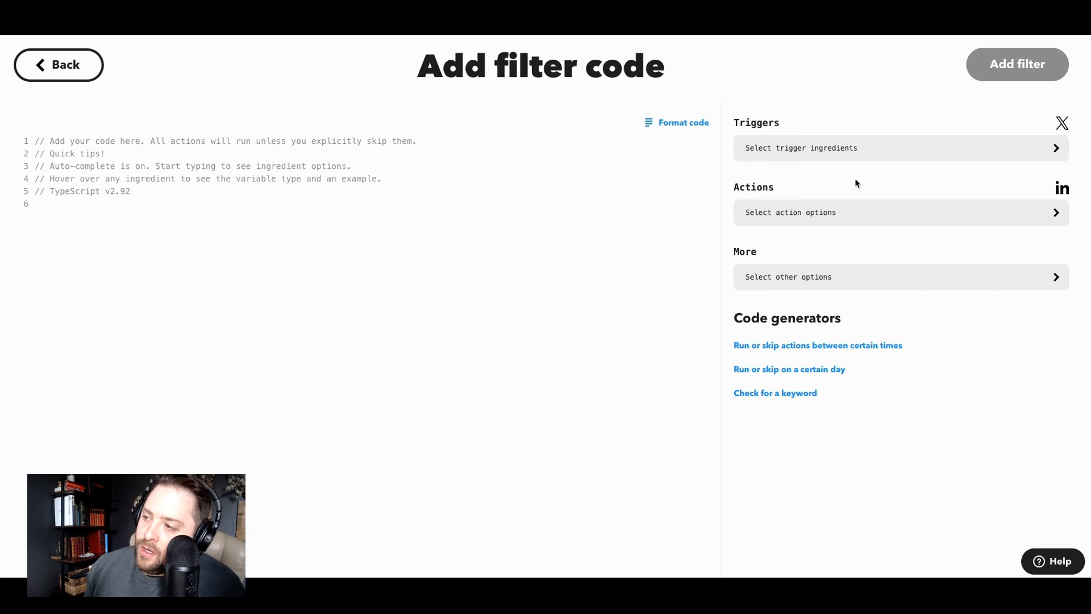
mouse_move(817, 346)
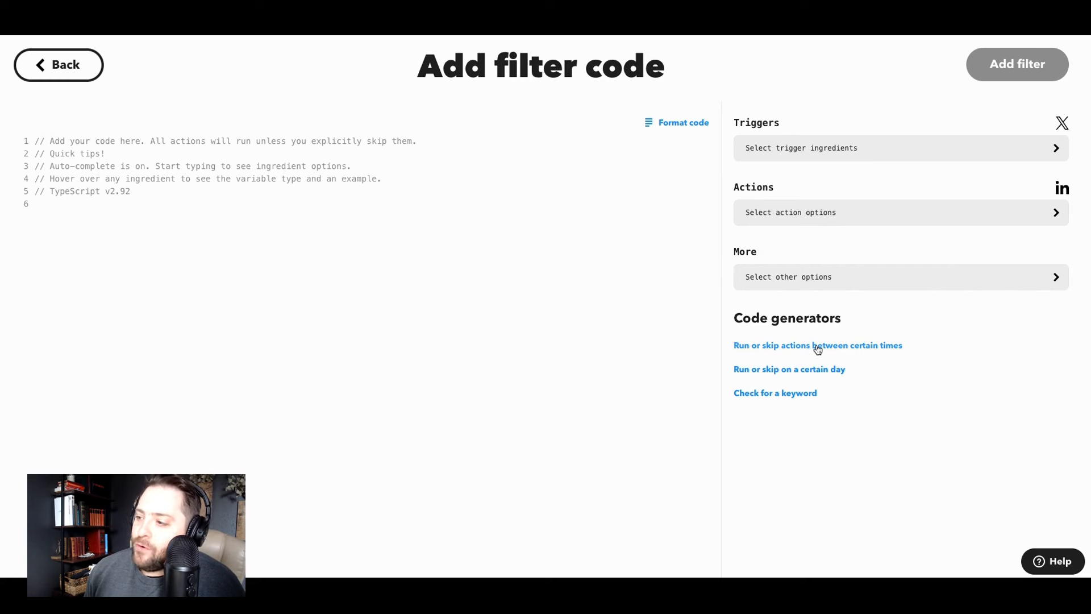
Generate run-or-skip time-window code set to 8am through 8pm
click(817, 346)
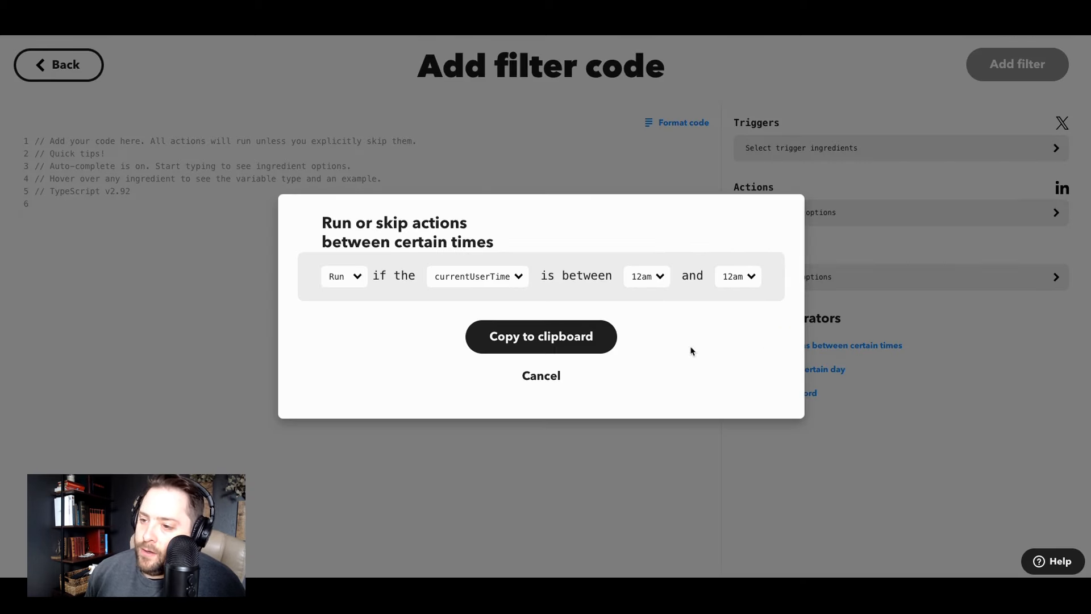
mouse_move(498, 278)
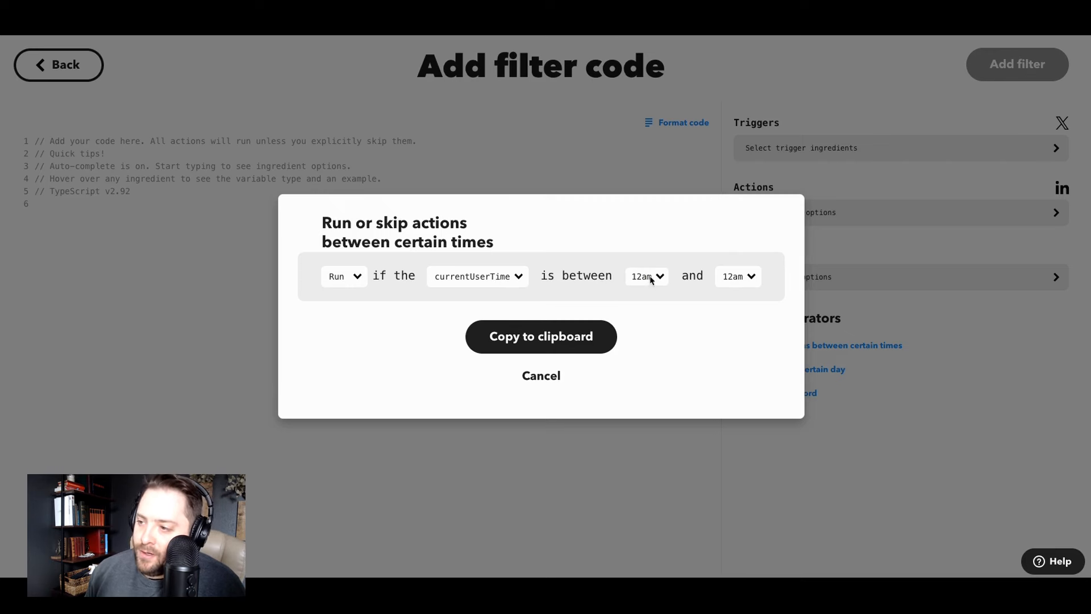
click(641, 276)
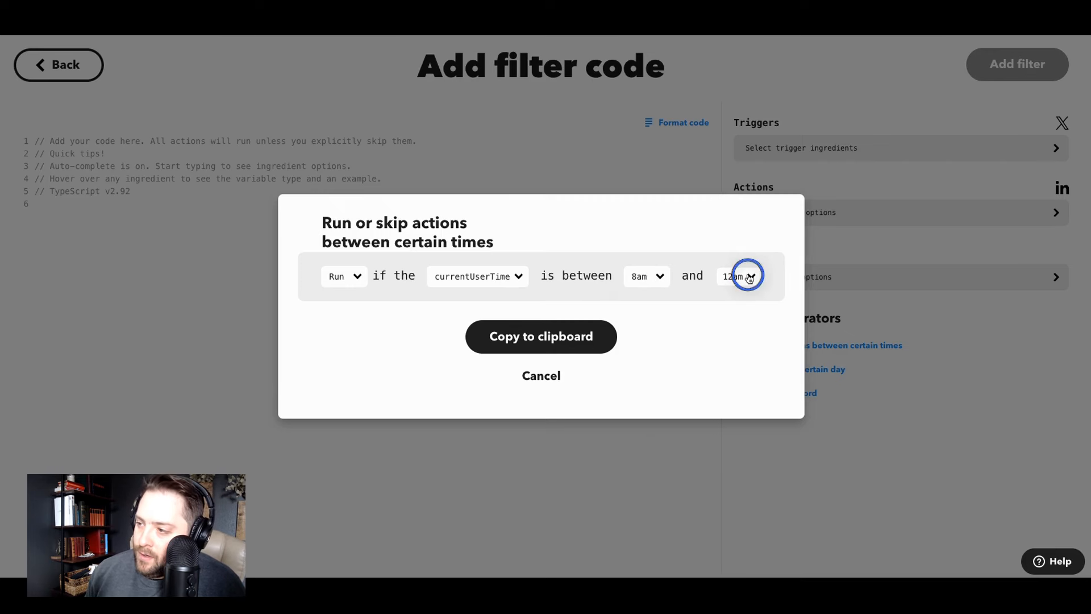
click(738, 275)
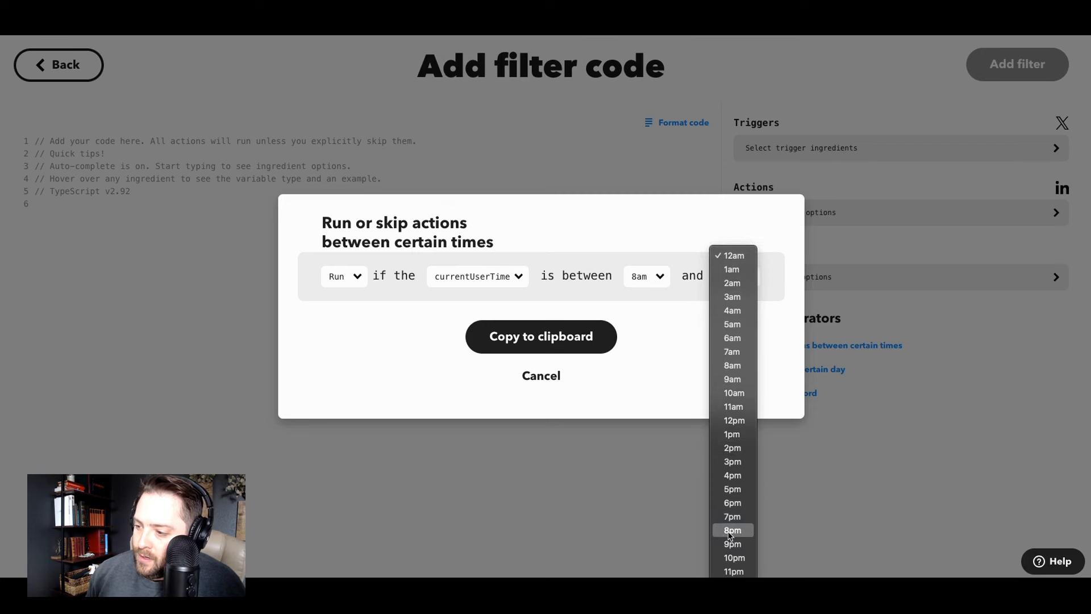
click(541, 337)
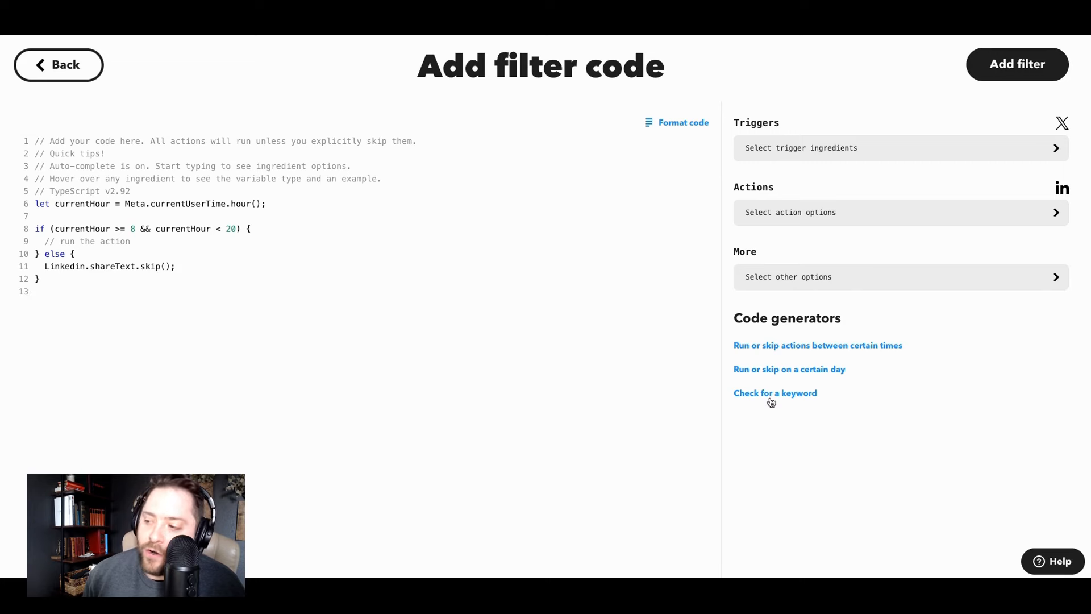
mouse_move(905, 418)
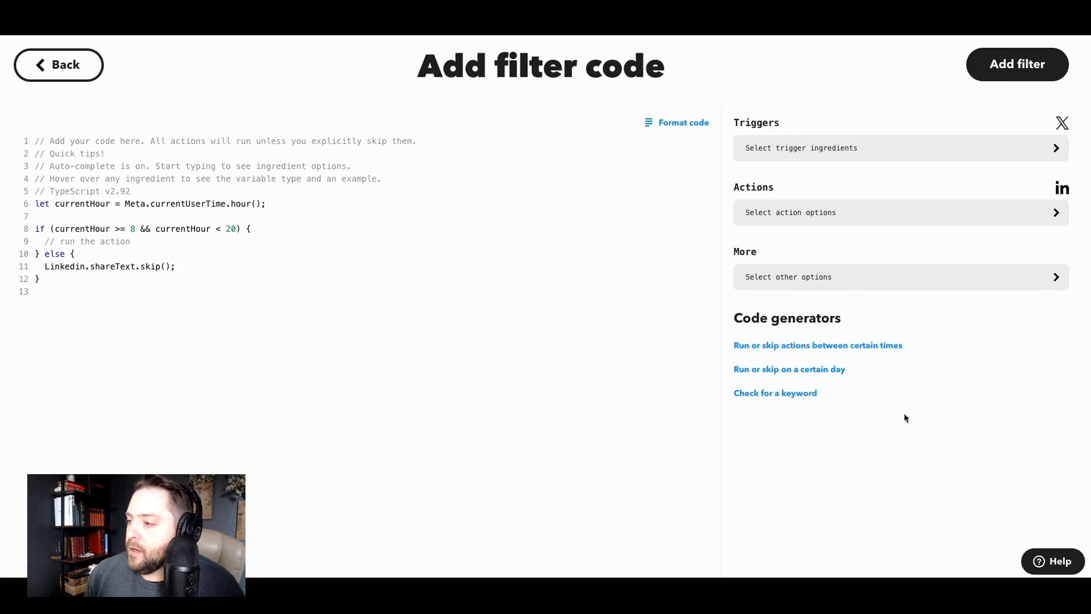
Generate a 'Check for a keyword' snippet for 'business' and copy it to clipboard
click(773, 392)
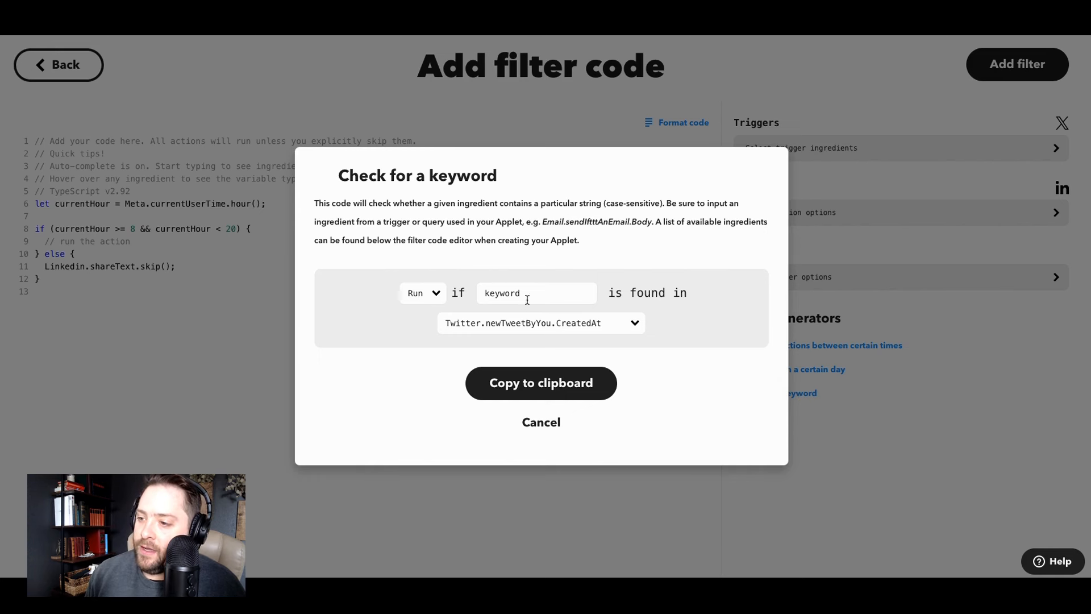
text(busin)
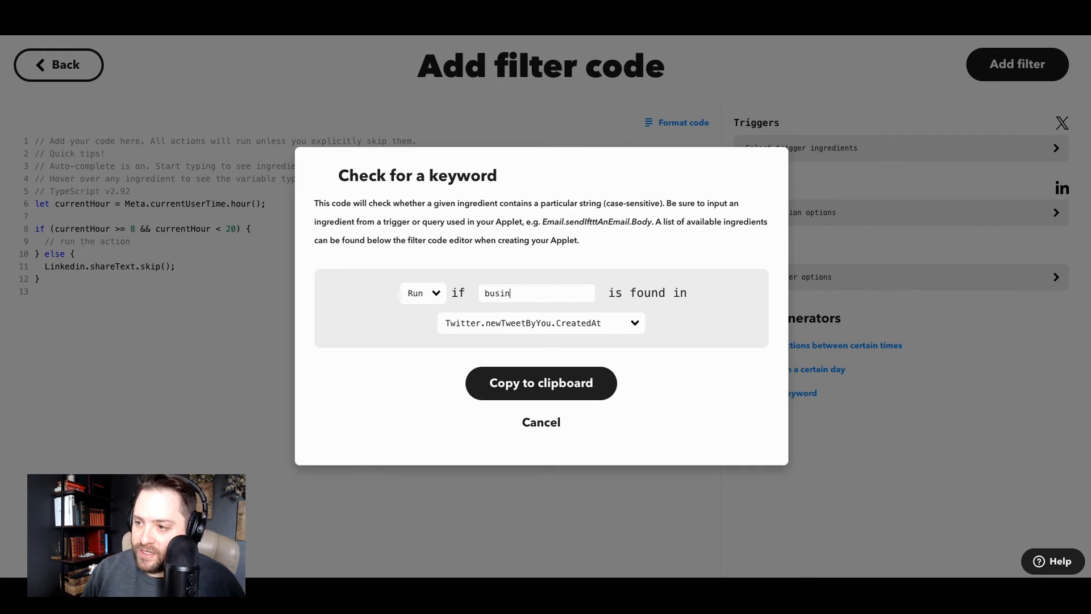
text(ess)
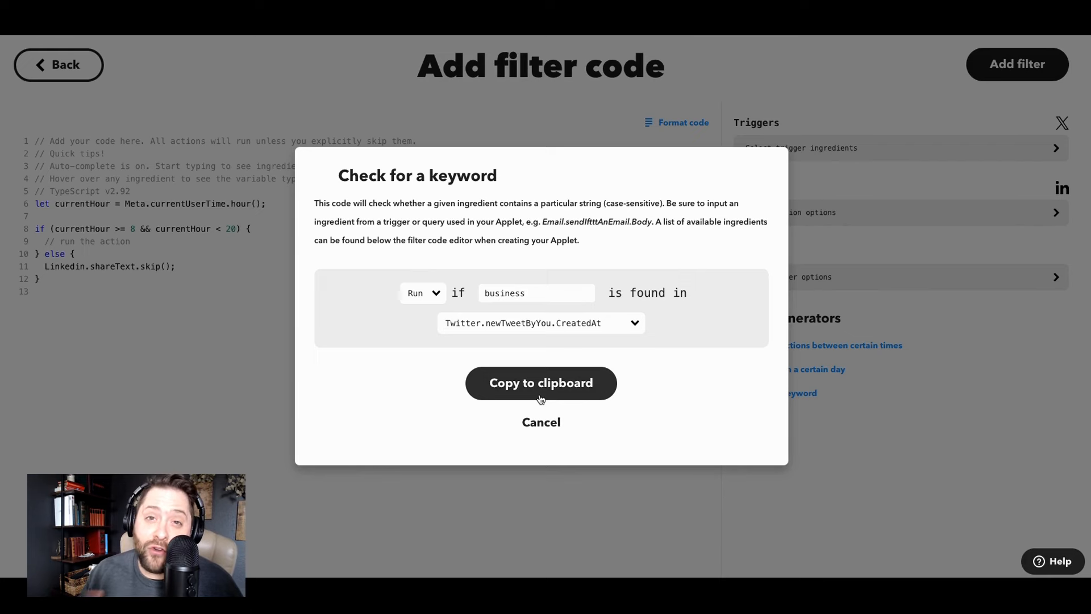
click(541, 383)
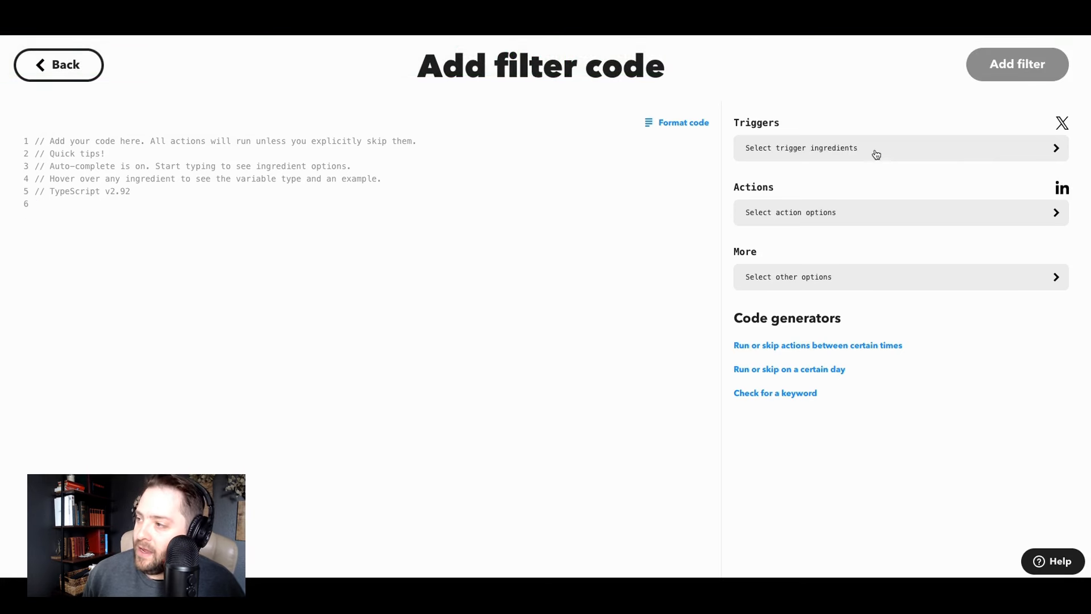
Review the tweet trigger ingredients and LinkedIn action options, leaving no filter added
click(897, 147)
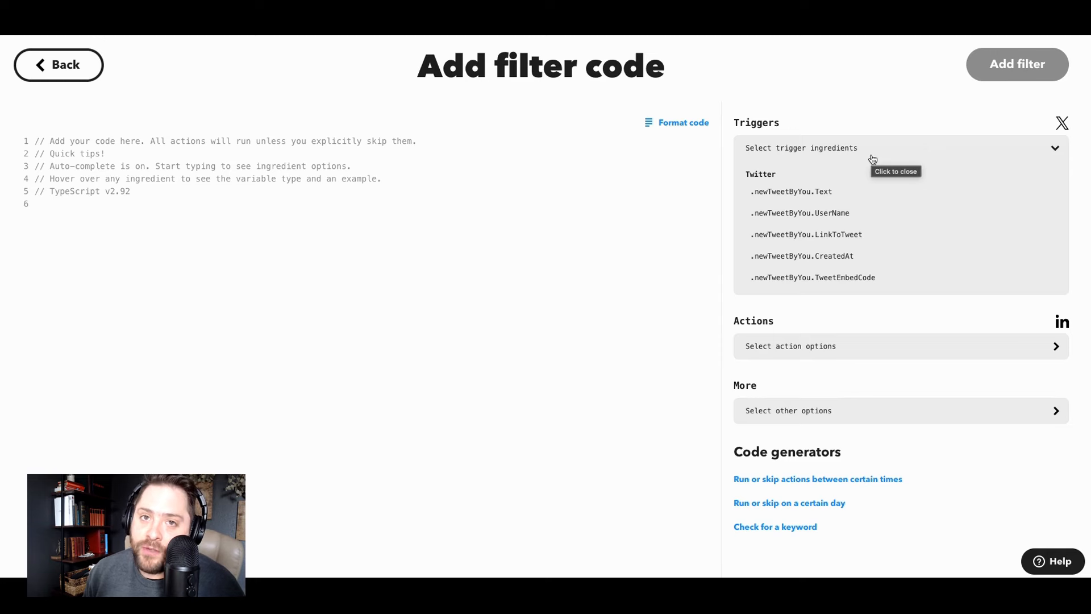
mouse_move(859, 180)
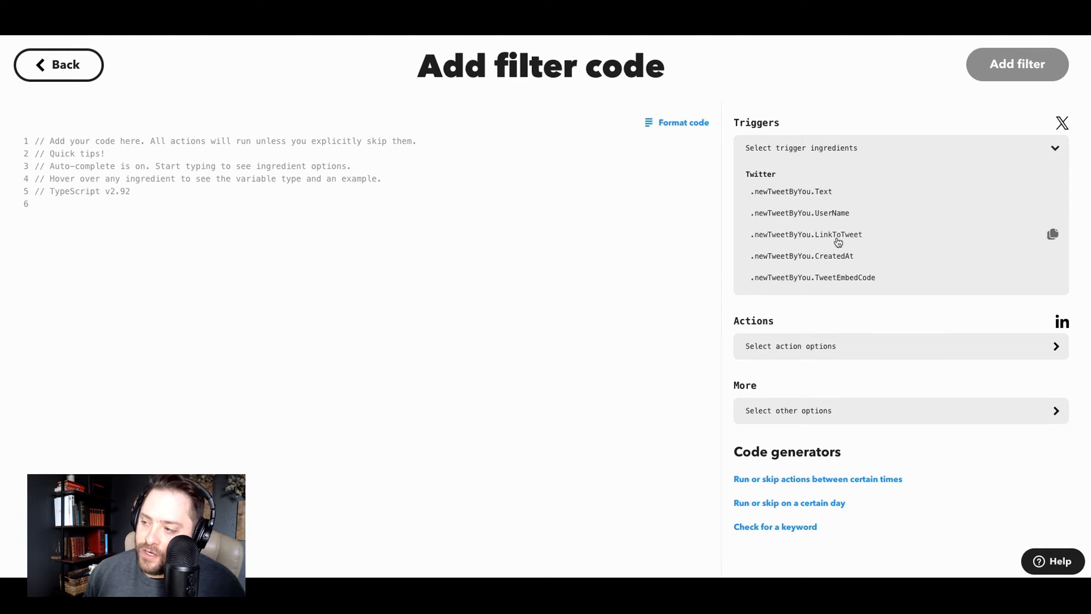
mouse_move(834, 351)
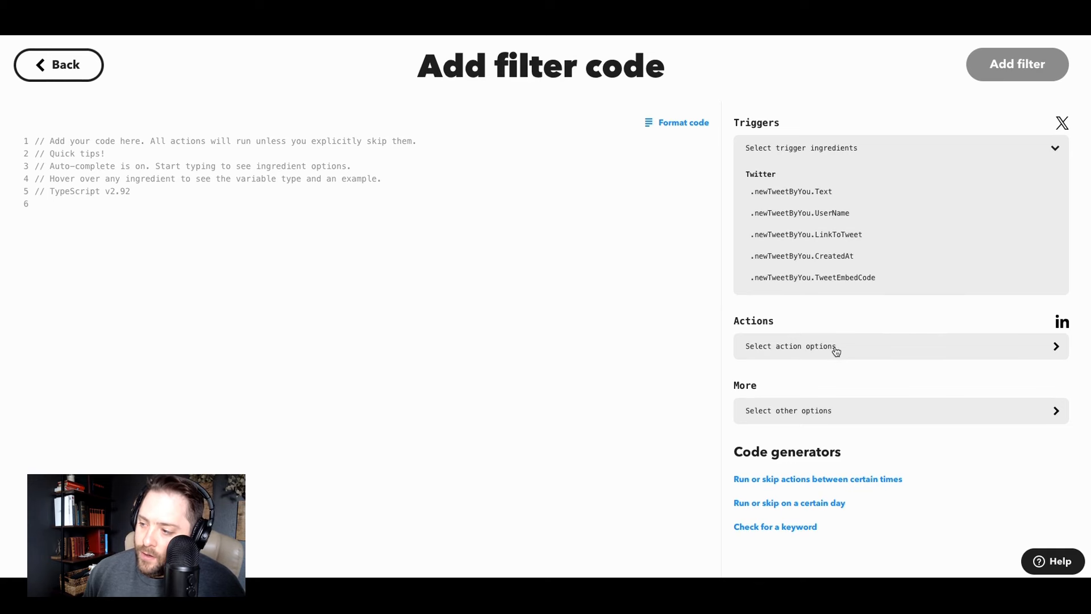
click(900, 345)
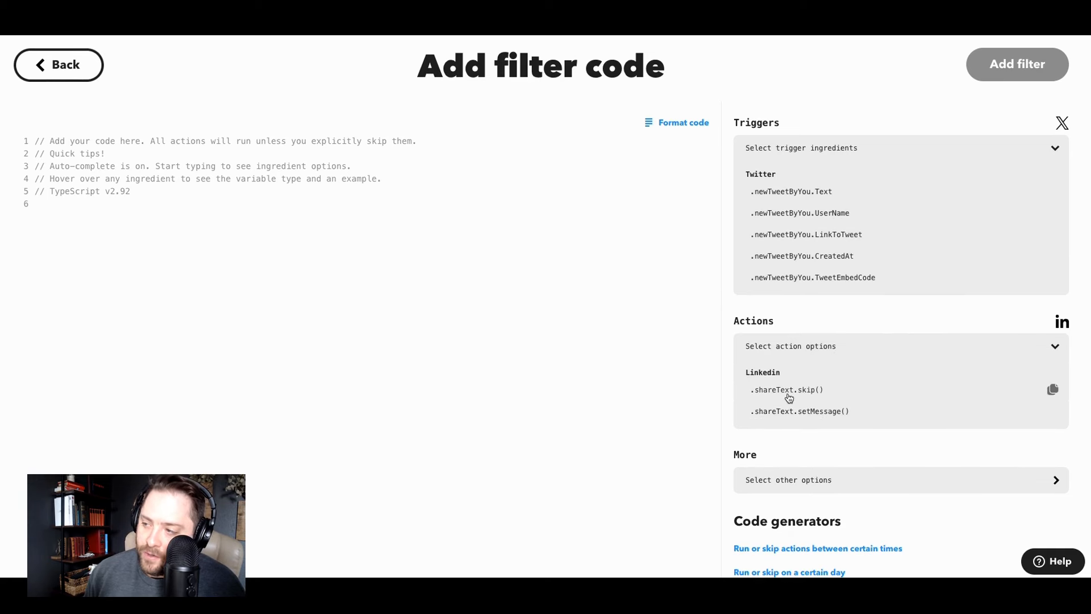
scroll(down, 3)
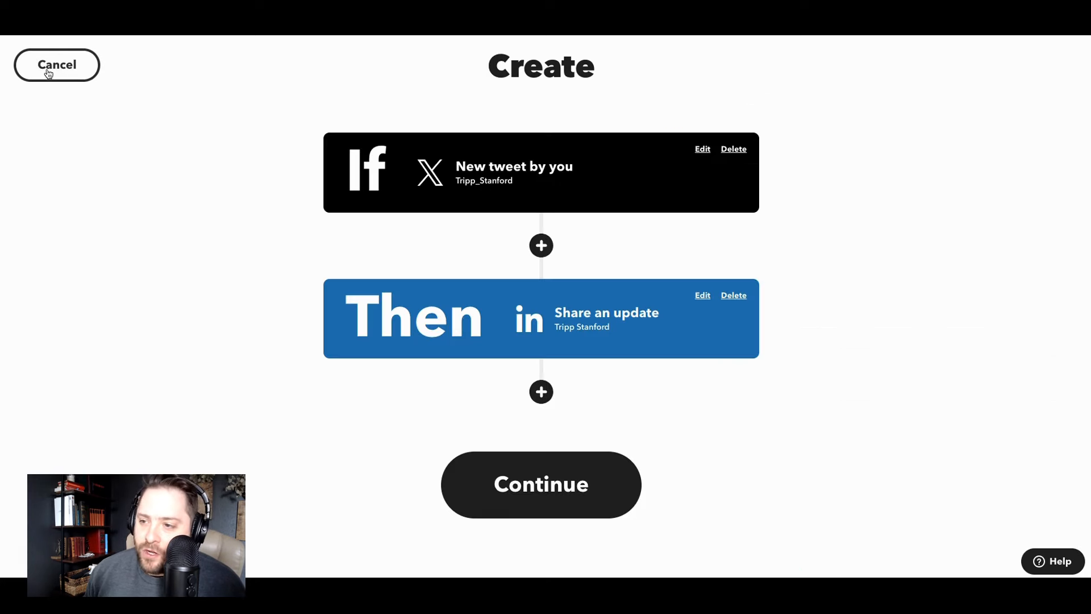
Add a Query step and choose the AI Social Creator service
click(541, 246)
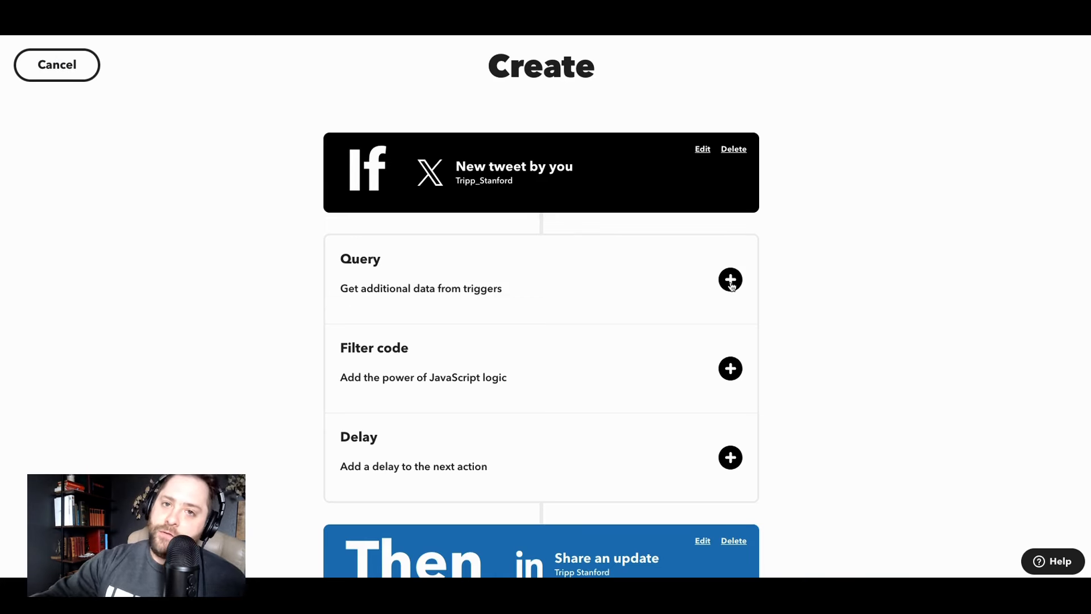
click(729, 280)
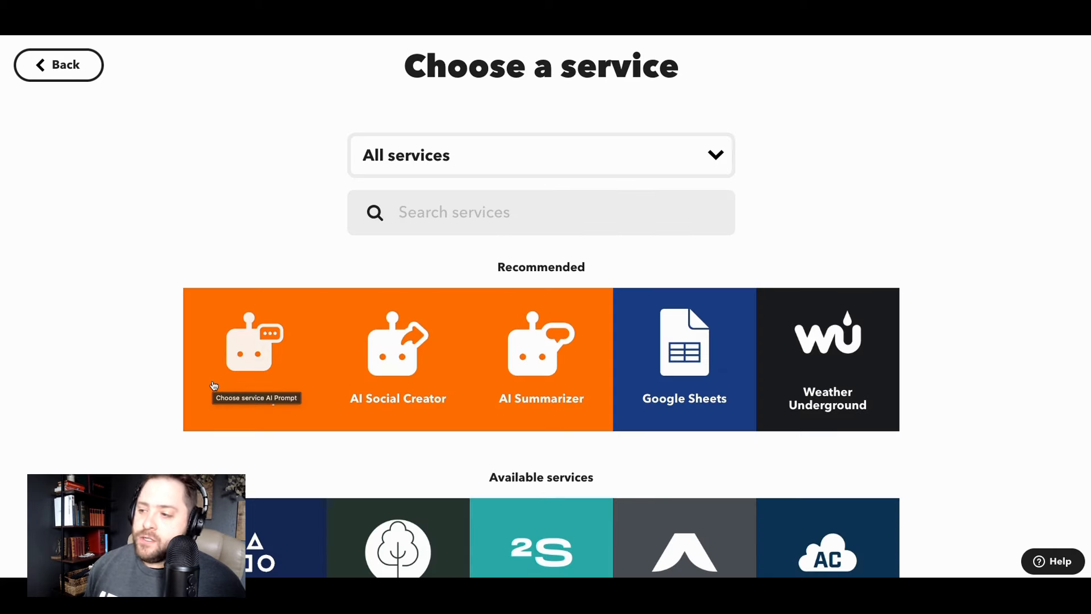
click(398, 340)
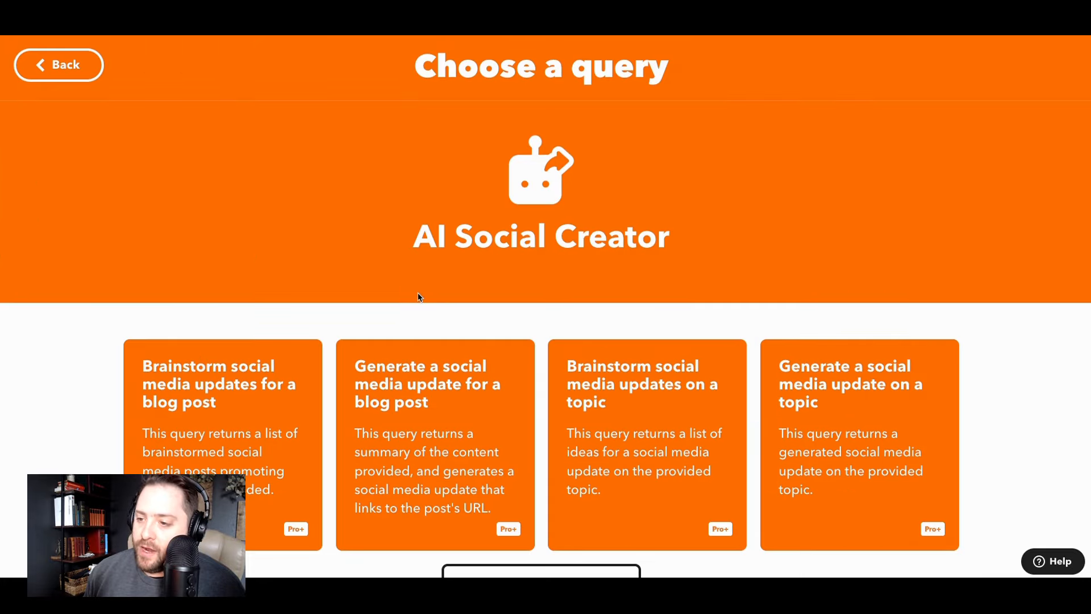
scroll(down, 3)
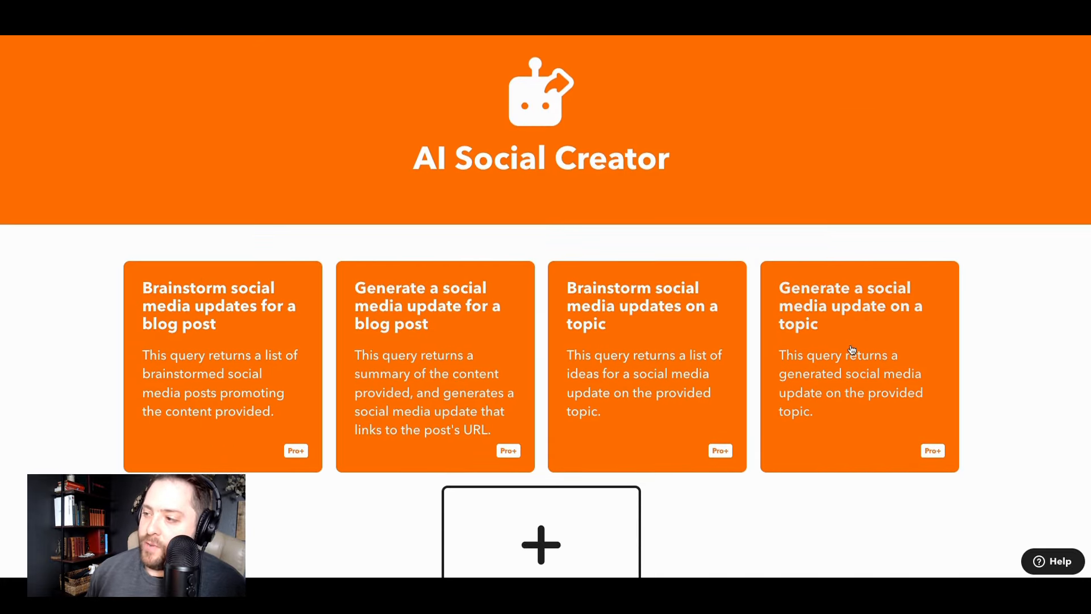
Create 'Generate a social media update on a topic' with Platform LinkedIn, Topic Text, Tone Professional
click(859, 306)
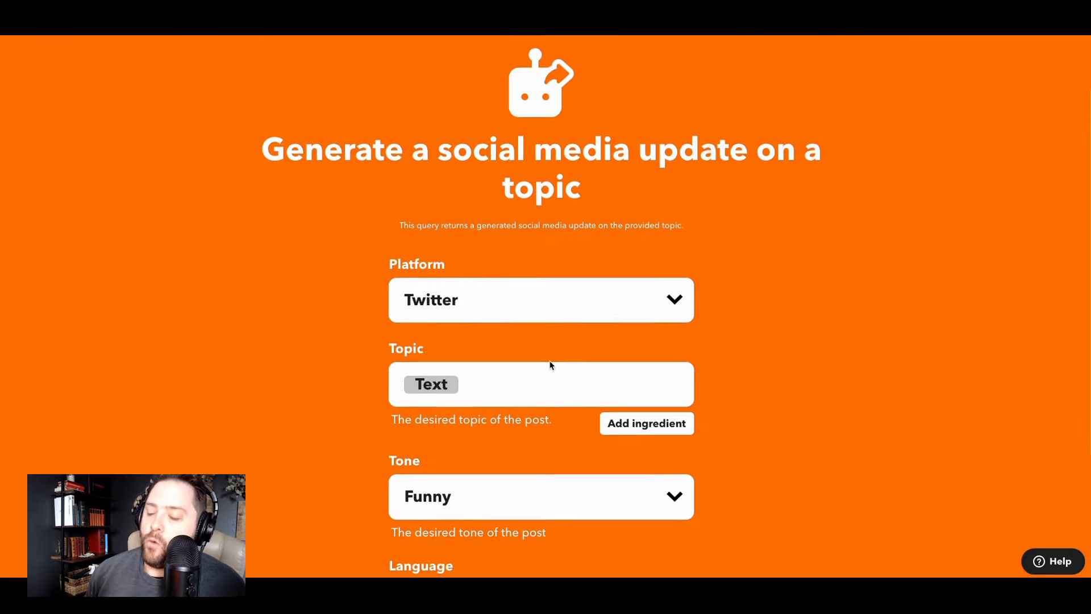
scroll(down, 3)
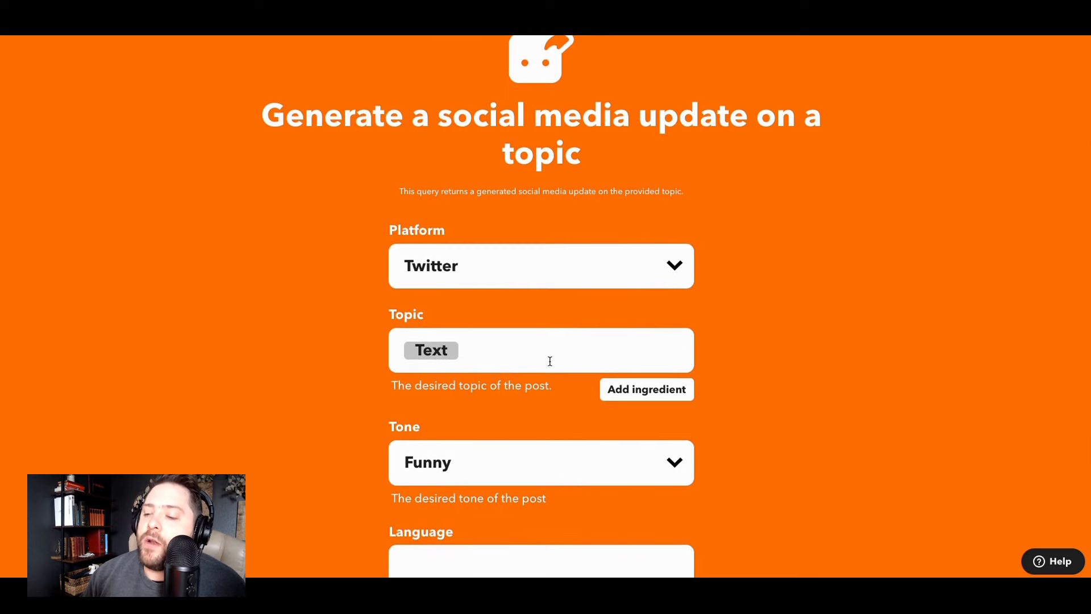
click(541, 266)
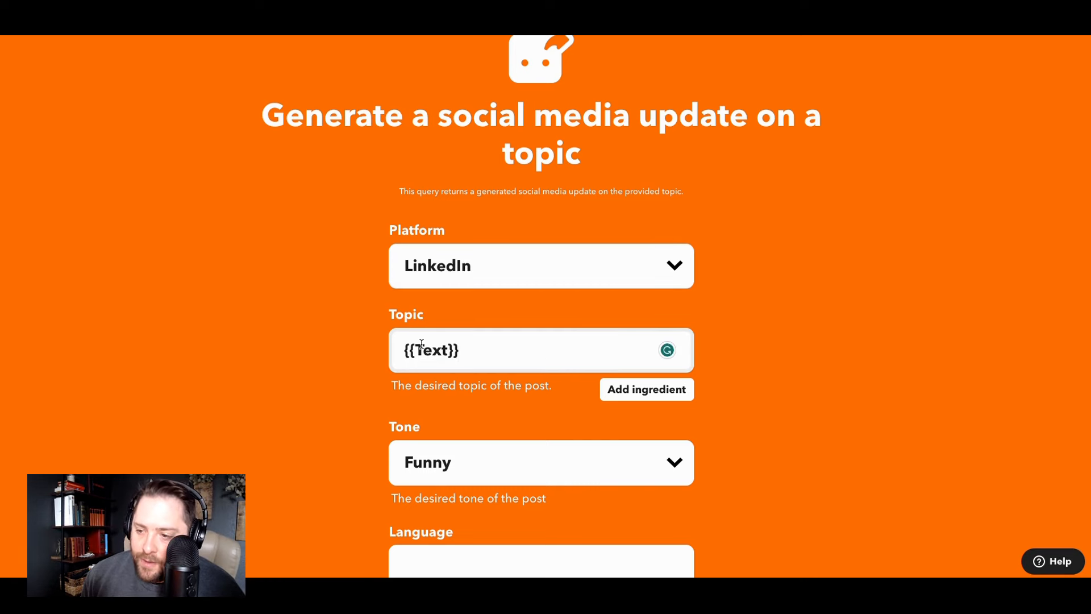
scroll(down, 3)
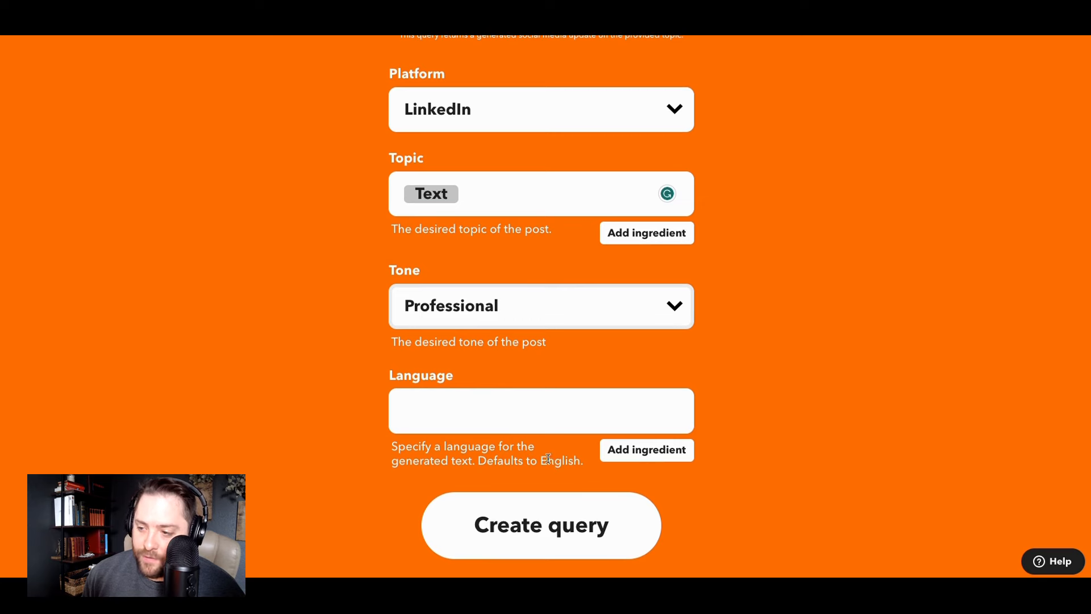
click(541, 411)
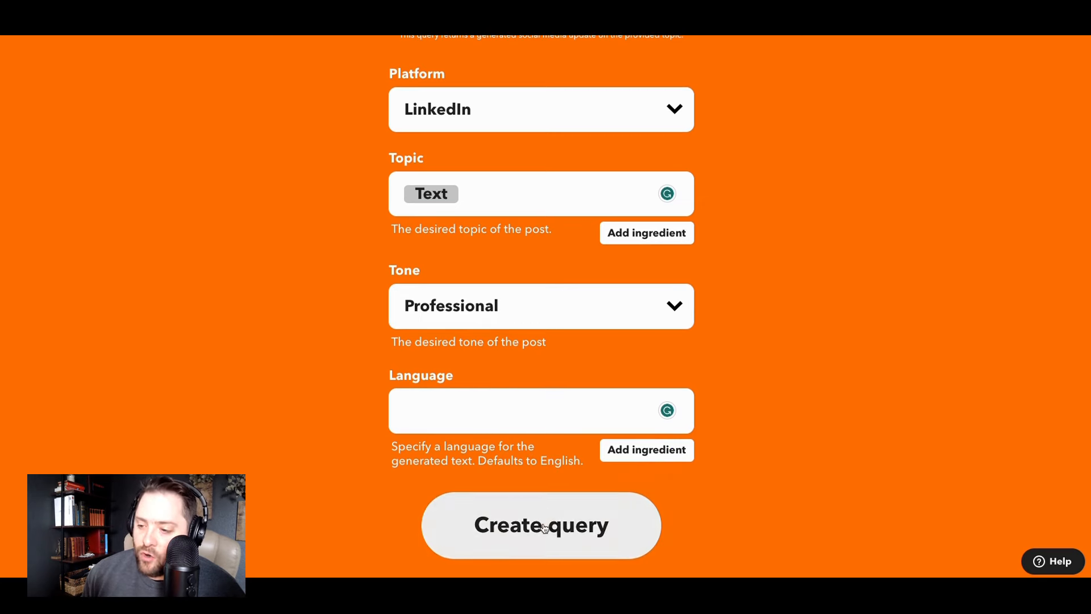
click(541, 524)
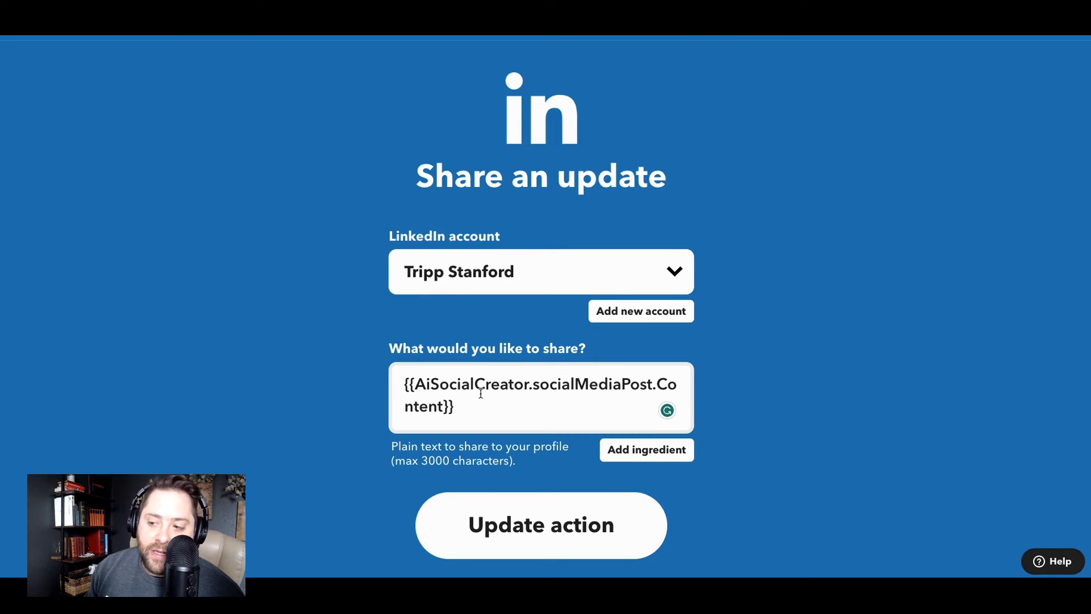
Save the LinkedIn Share an update action with the AiSocialCreator socialMediaPost Content ingredient
click(541, 525)
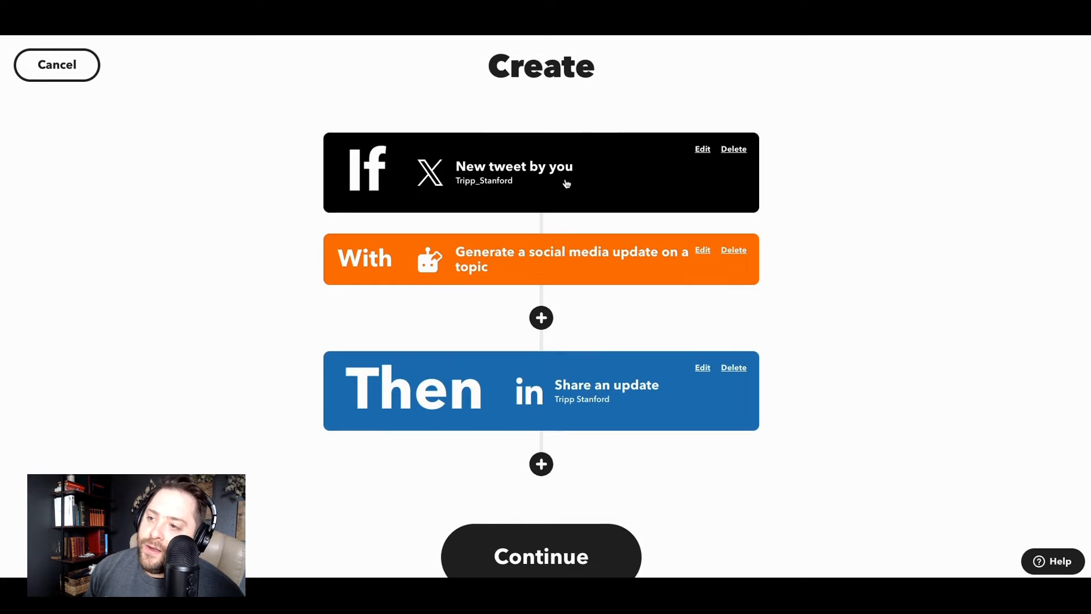
click(541, 464)
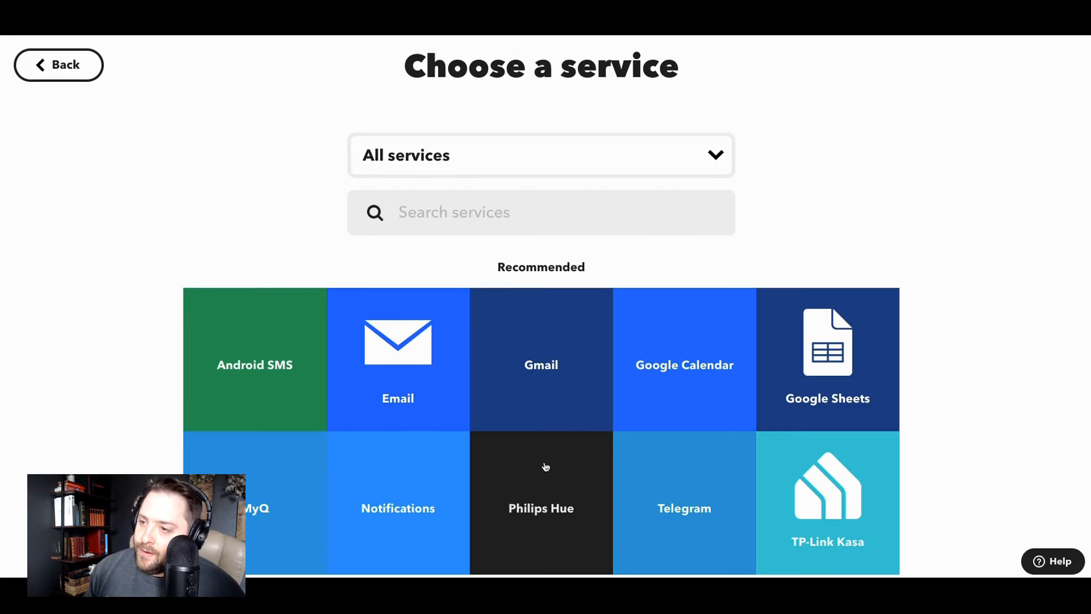
text(facebook)
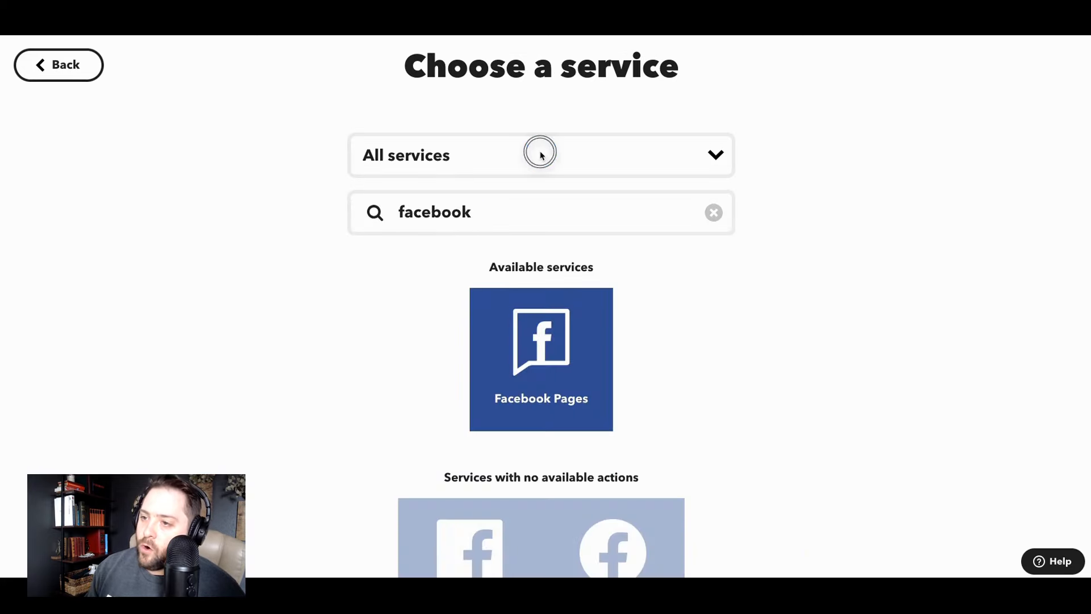
click(539, 155)
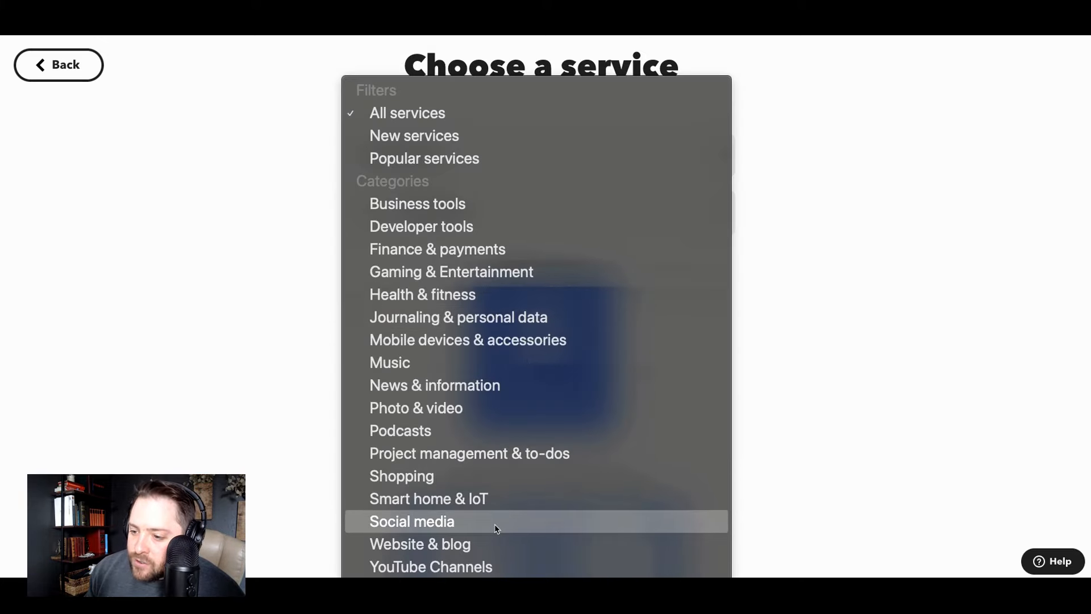
click(411, 520)
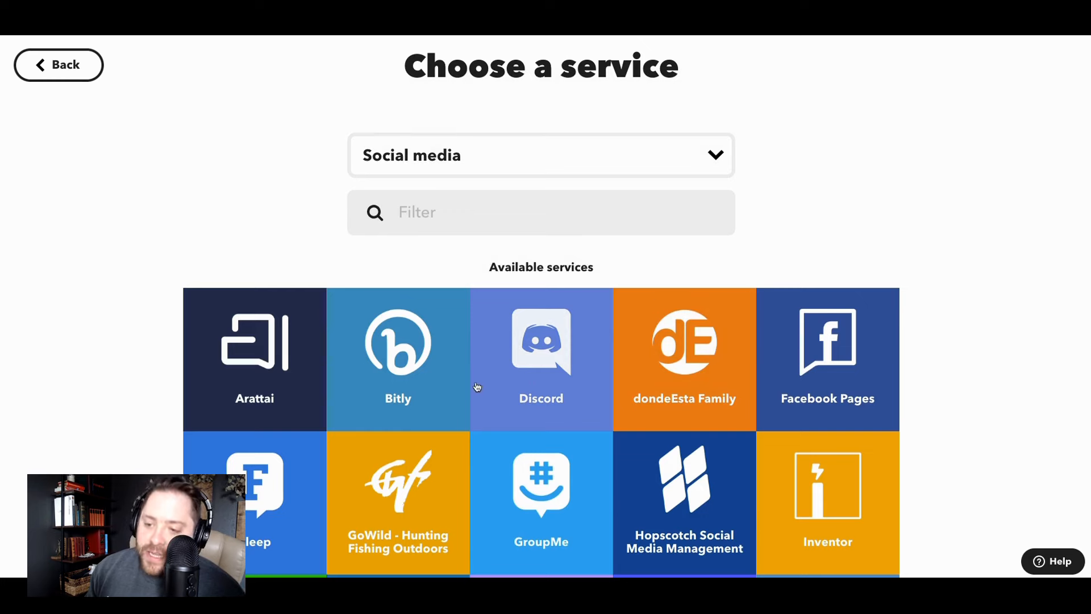
scroll(down, 3)
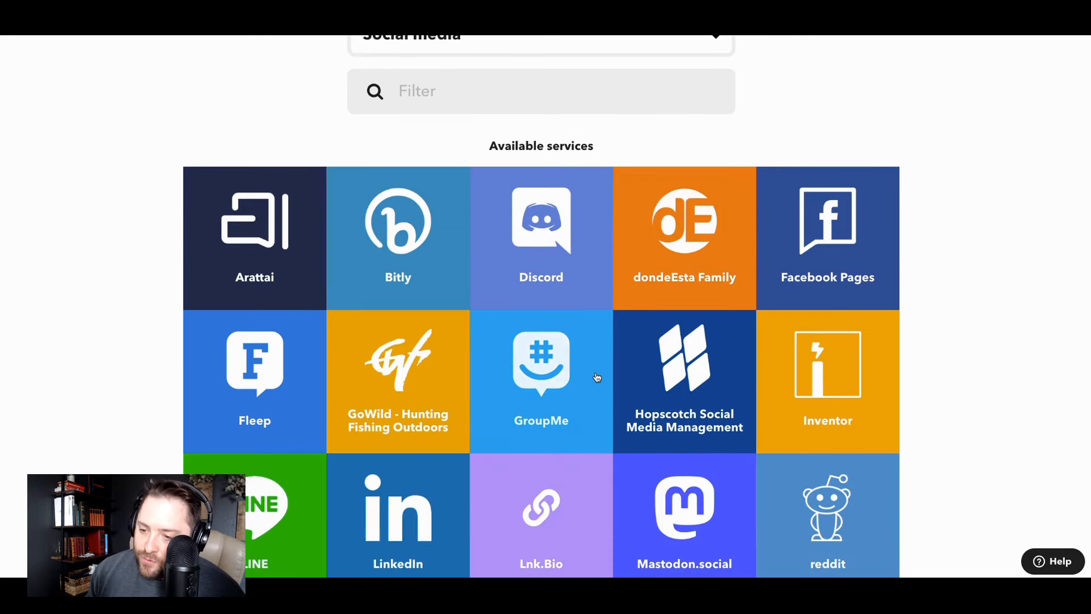
scroll(down, 3)
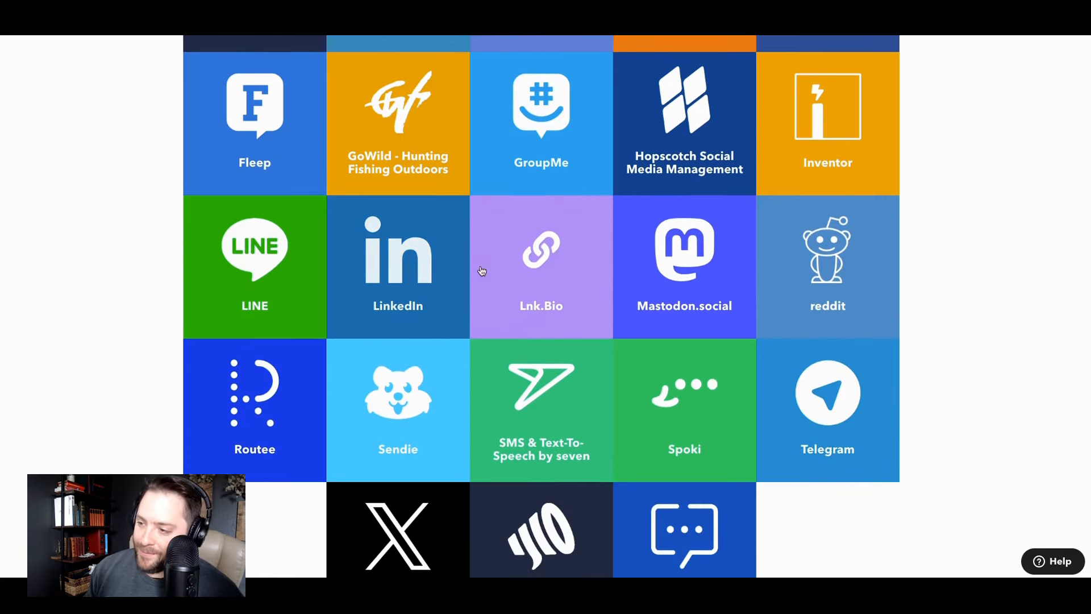
mouse_move(807, 348)
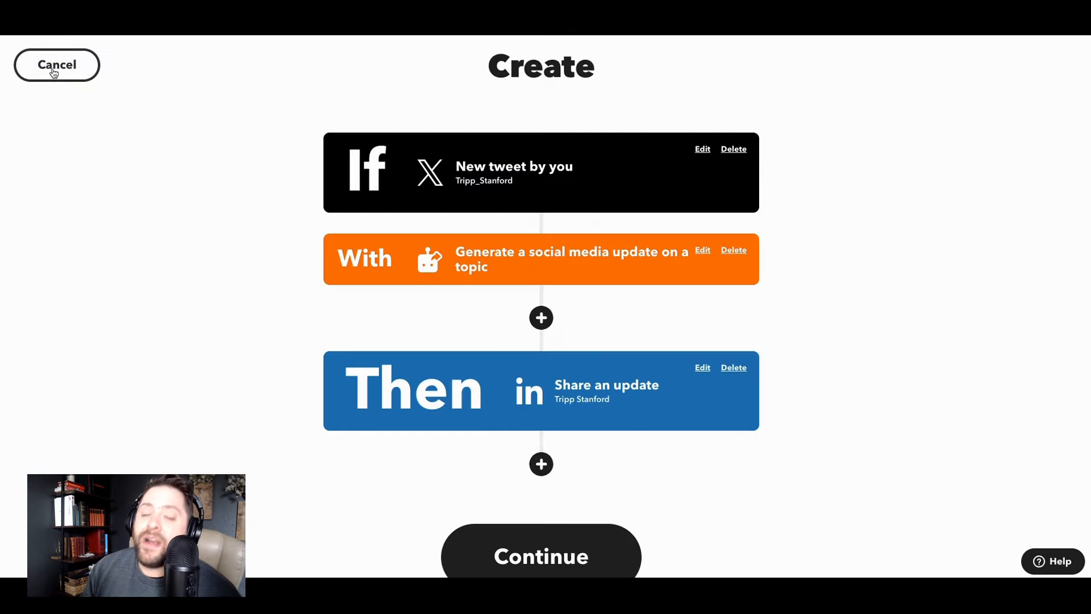
mouse_move(428, 185)
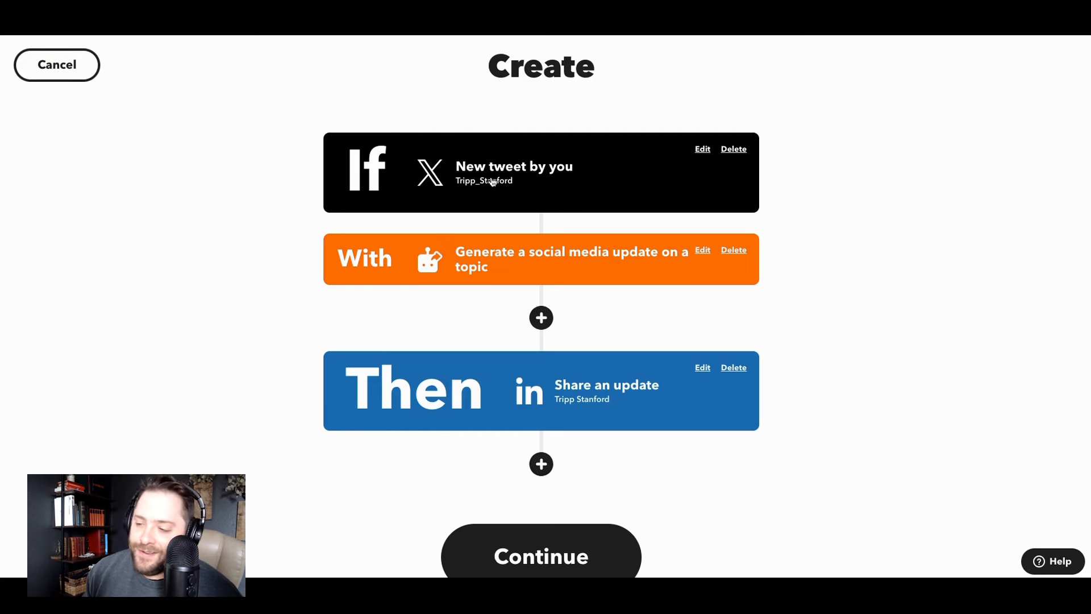
Continue and finish the applet so it shows Connected, check its activity log, then return to its page
click(541, 556)
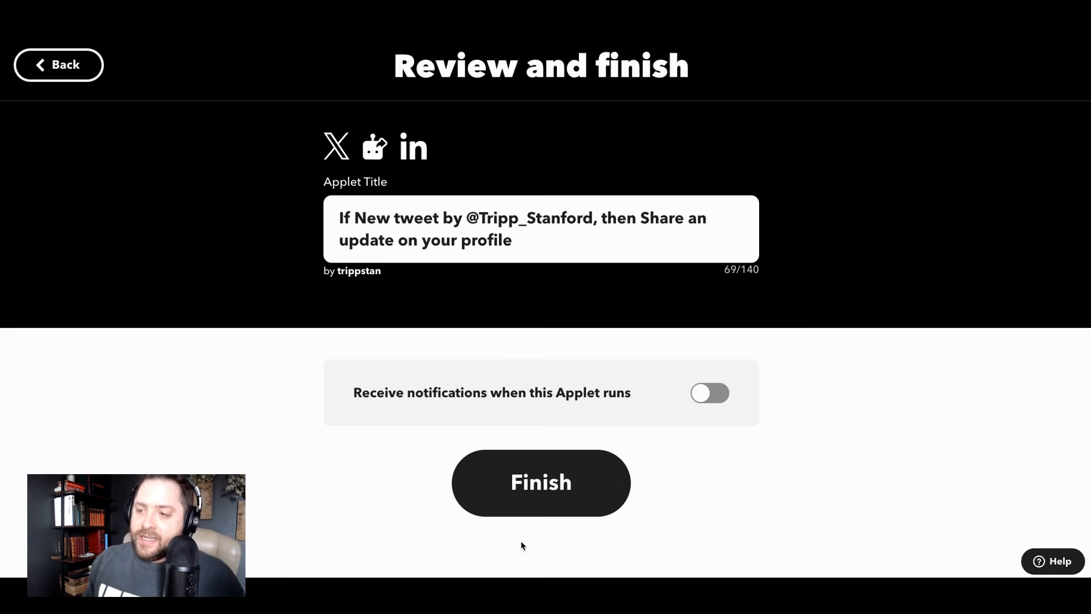
click(541, 482)
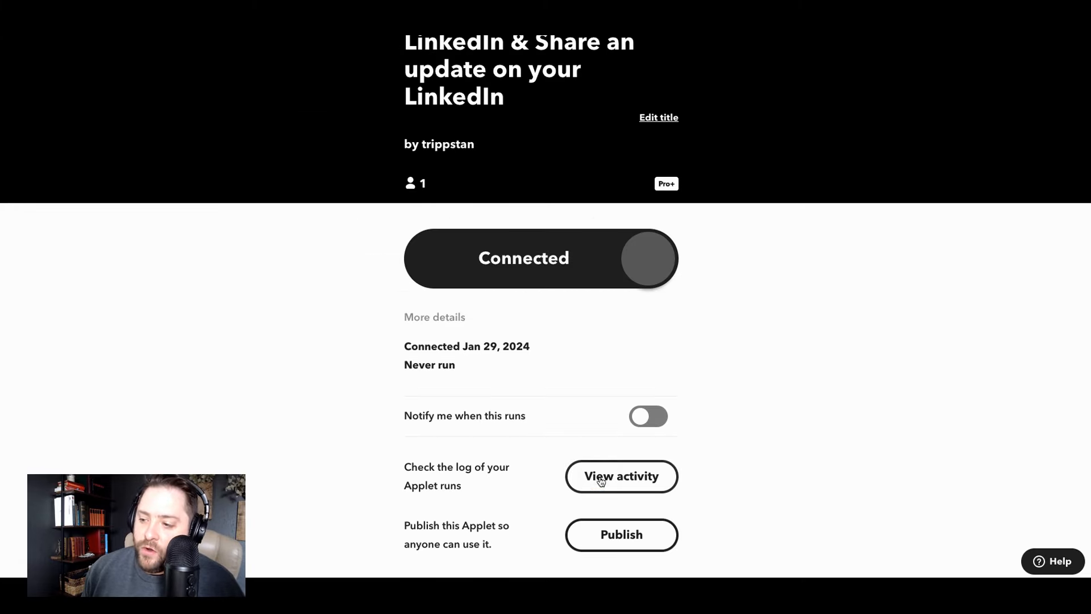
click(620, 476)
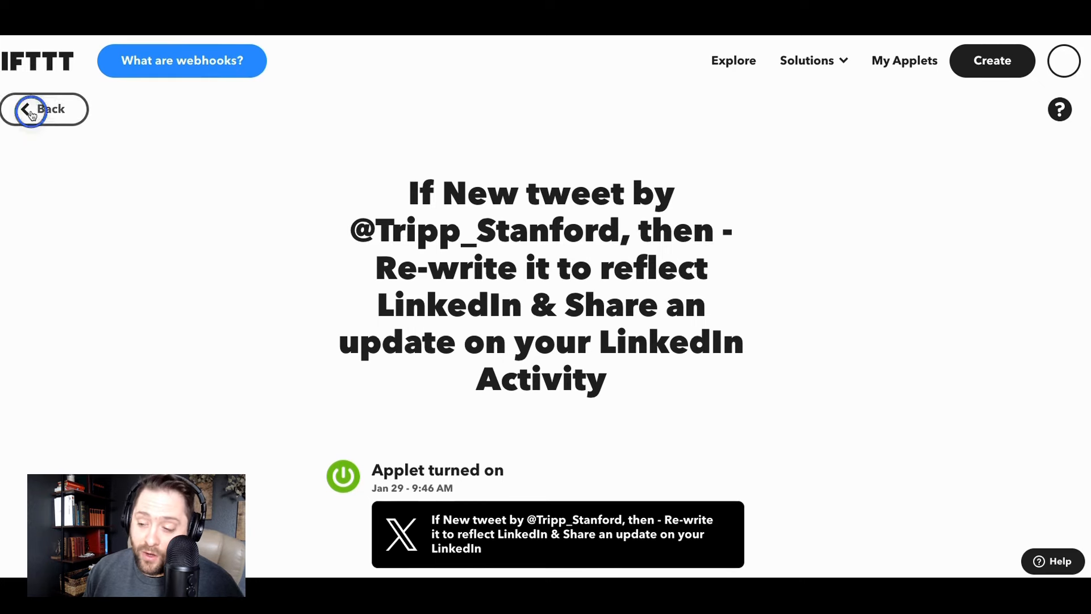
click(45, 109)
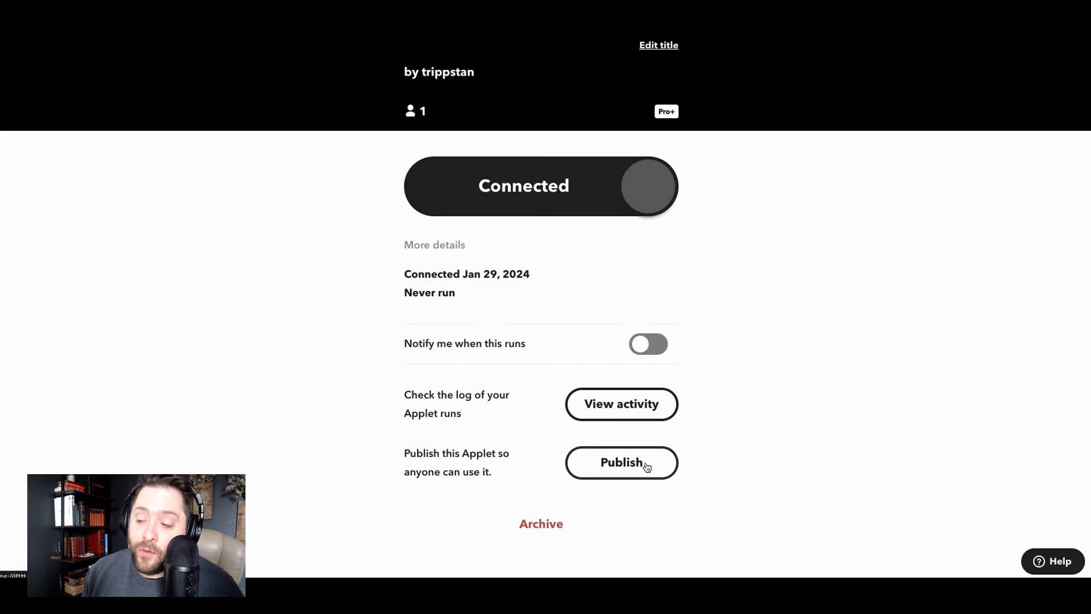
mouse_move(732, 431)
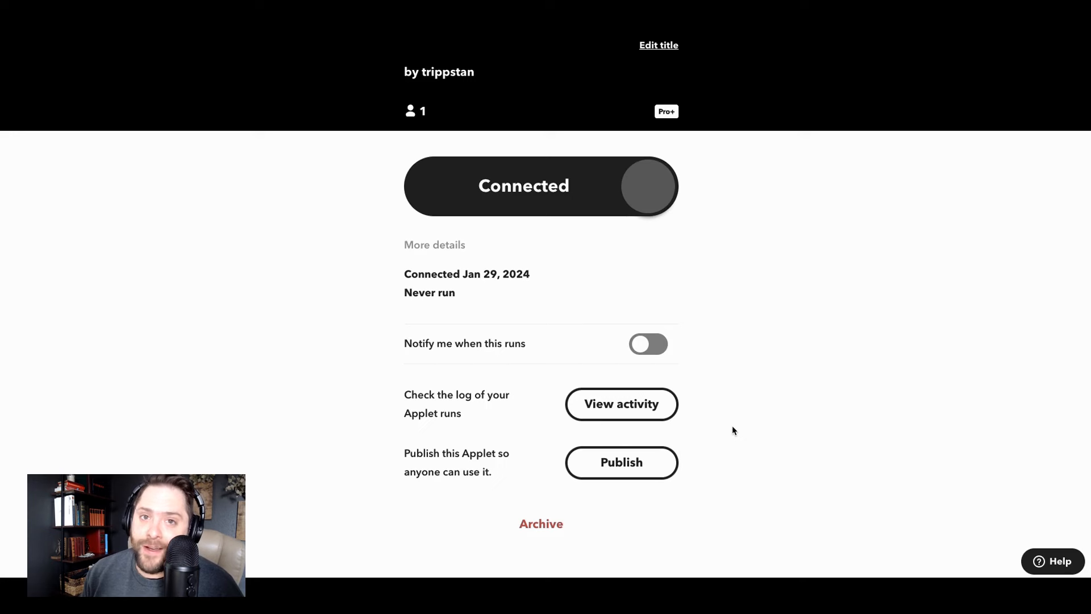